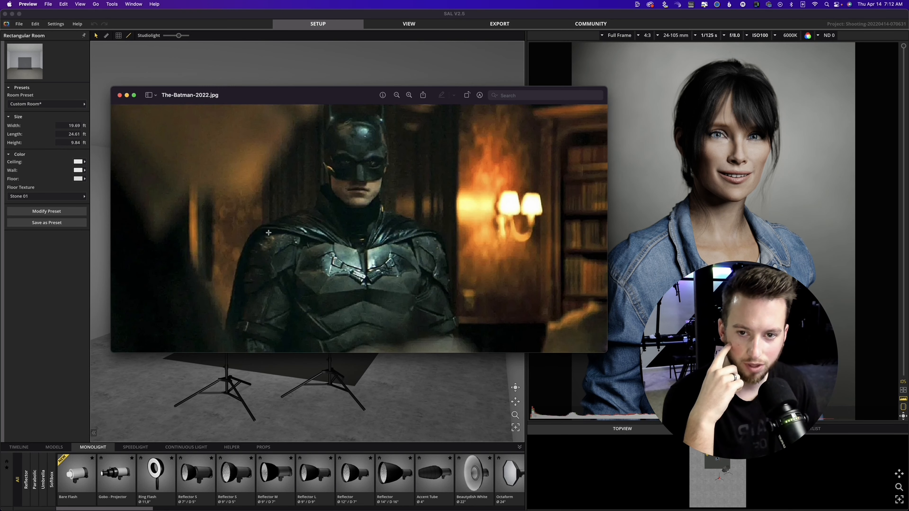
Close the Batman reference still and delete the default model and monolight from the set.
{"action": "left_click", "coordinate": [120, 95]}
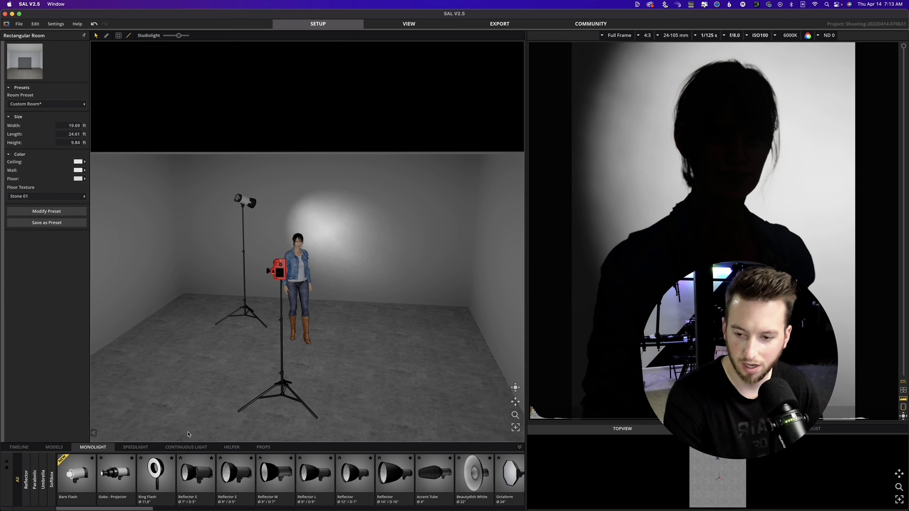
{"action": "left_click", "coordinate": [186, 447]}
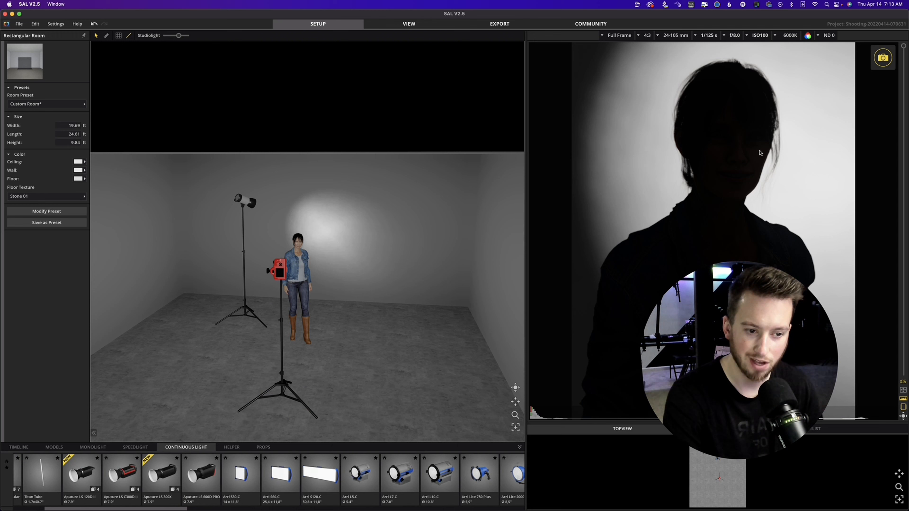
{"action": "left_click", "coordinate": [244, 203]}
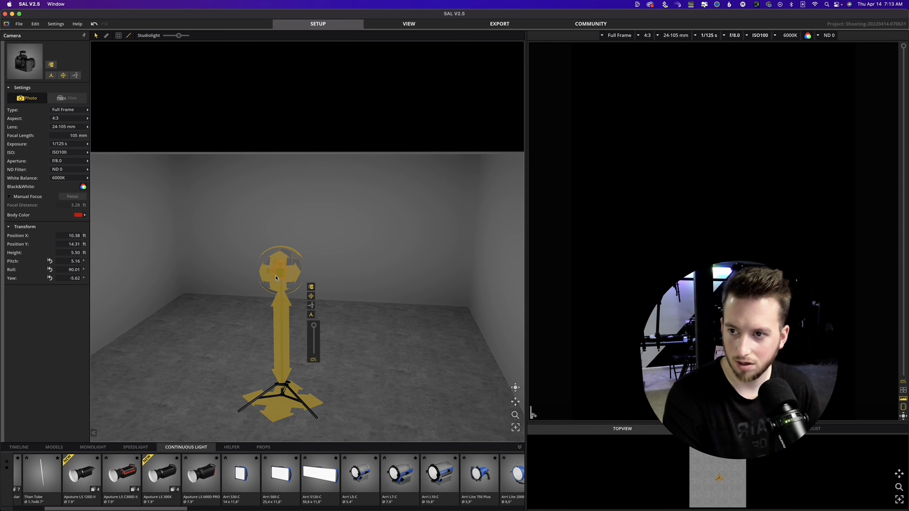
Switch the camera to Film mode and add Mike with a men's walking preset pose.
{"action": "left_click", "coordinate": [69, 98]}
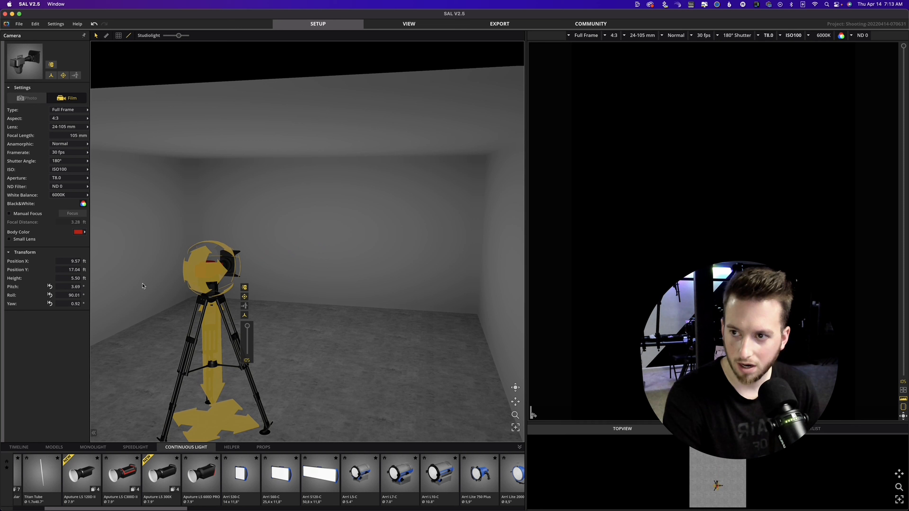
{"action": "left_click", "coordinate": [53, 447]}
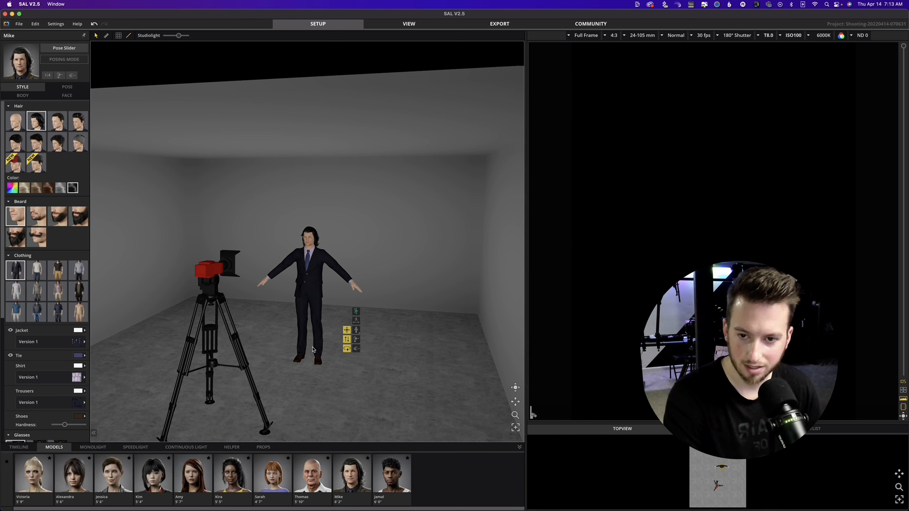
{"action": "mouse_move", "coordinate": [296, 289]}
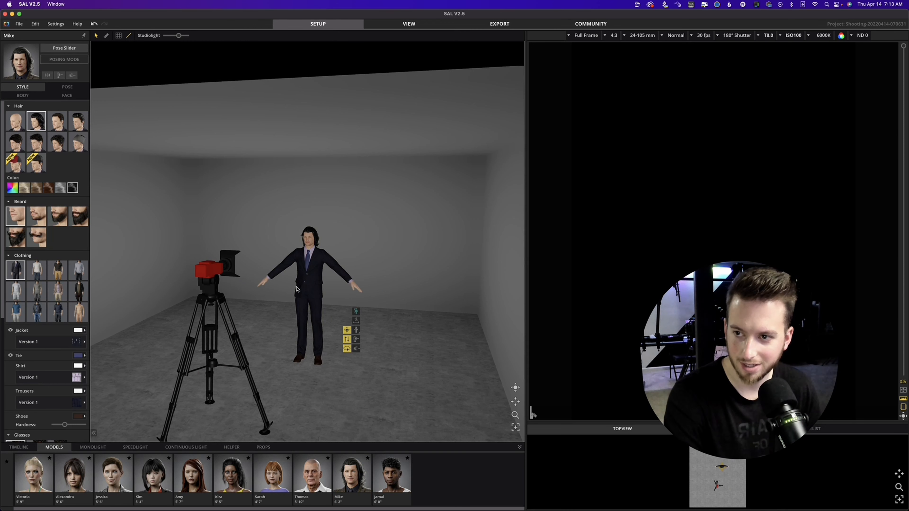
{"action": "left_click", "coordinate": [67, 87]}
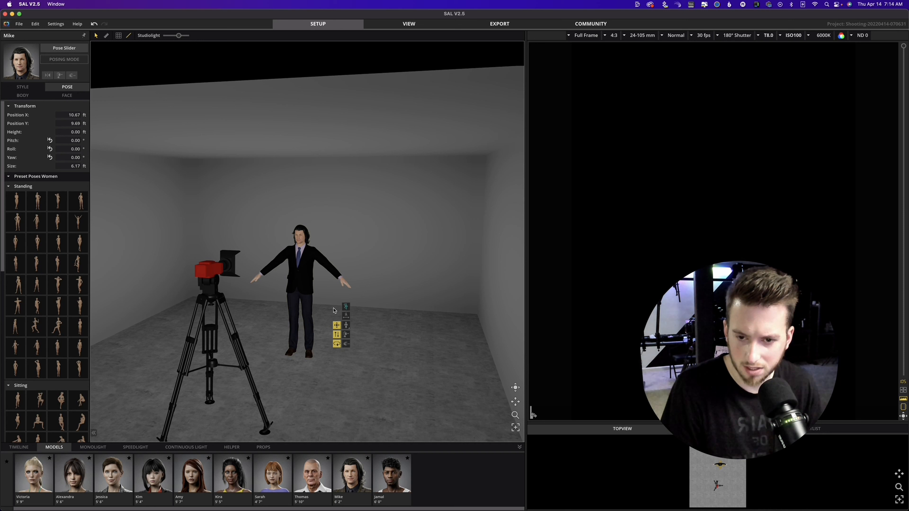
{"action": "mouse_move", "coordinate": [346, 306]}
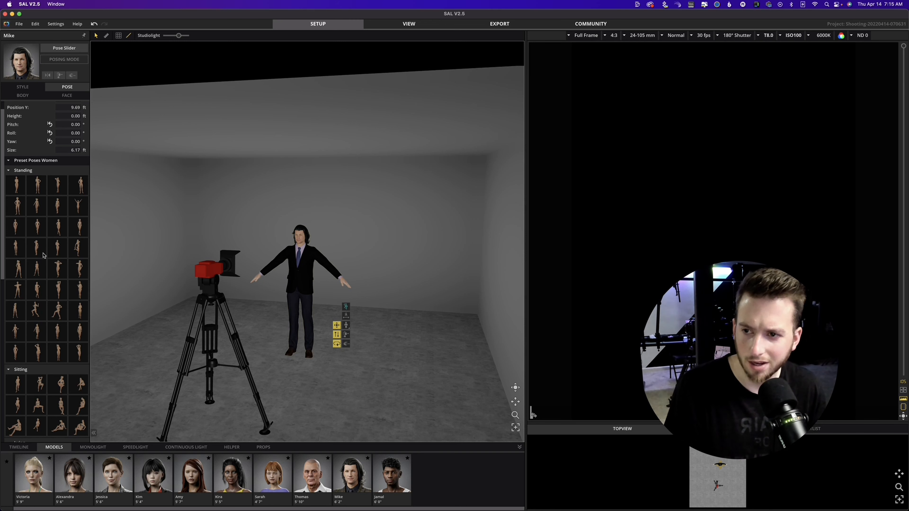
{"action": "left_click", "coordinate": [57, 233]}
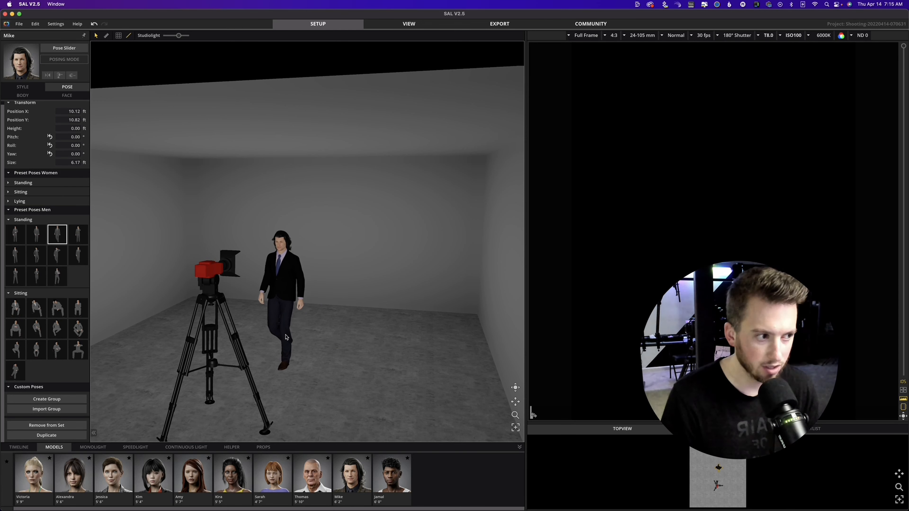
{"action": "left_click", "coordinate": [262, 446]}
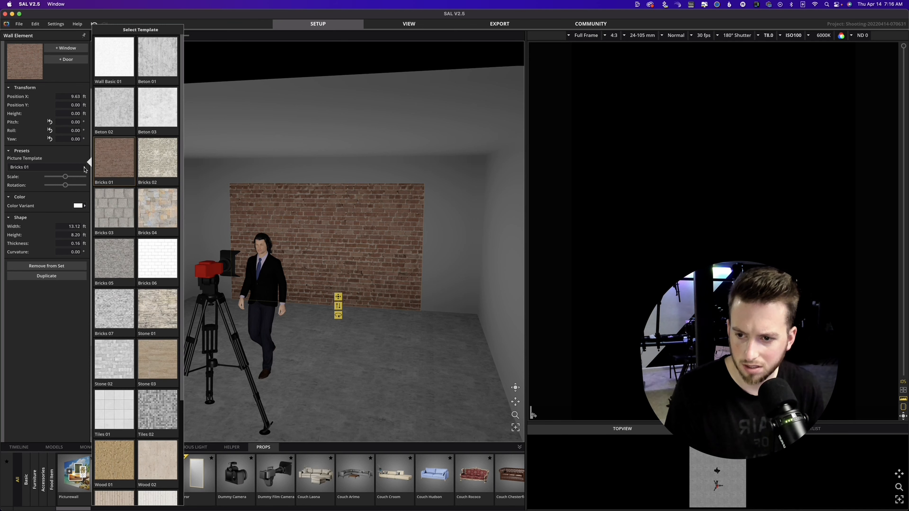
Pick a more weathered brick picture template for the wall panel.
{"action": "scroll", "scroll_direction": "down", "scroll_amount": 3}
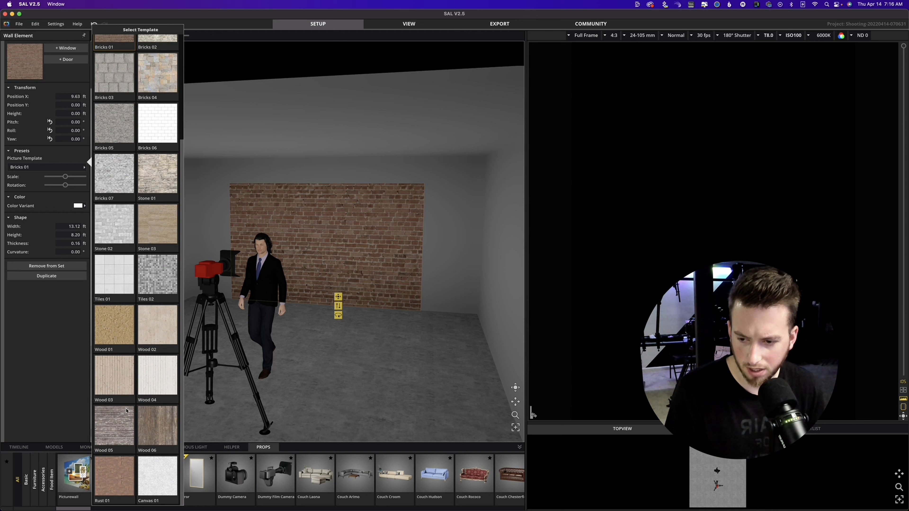
{"action": "left_click", "coordinate": [114, 475]}
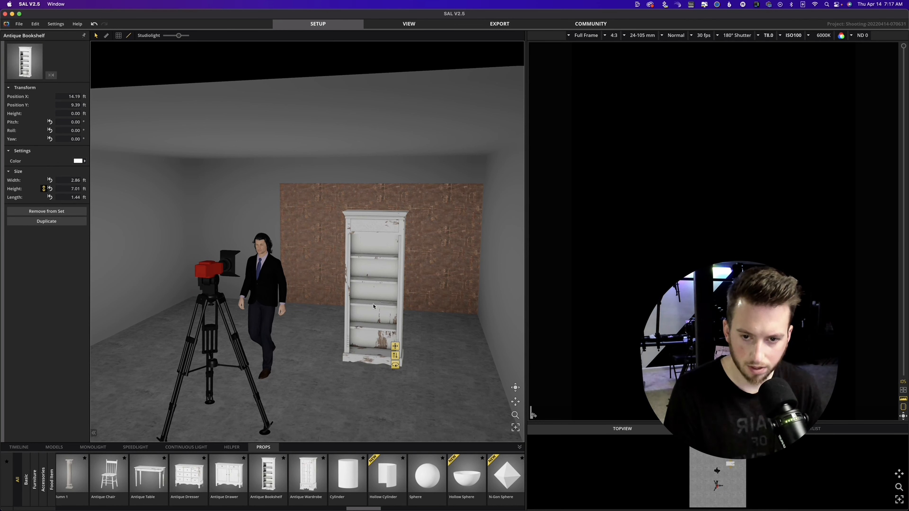
Raise the bedside lamp onto the back wall beside the bookshelf and move the wardrobe behind the model.
{"action": "left_click", "coordinate": [79, 161]}
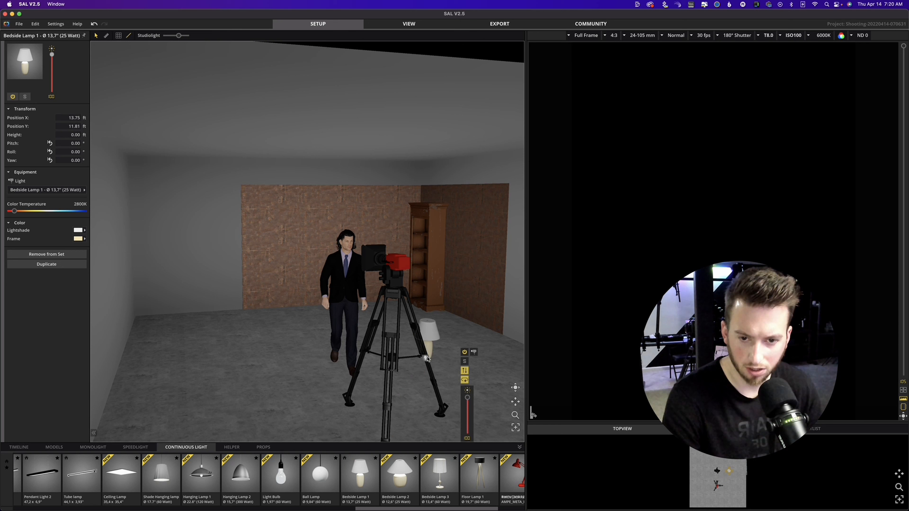
{"action": "left_click_drag", "start_coordinate": [428, 342], "coordinate": [452, 322]}
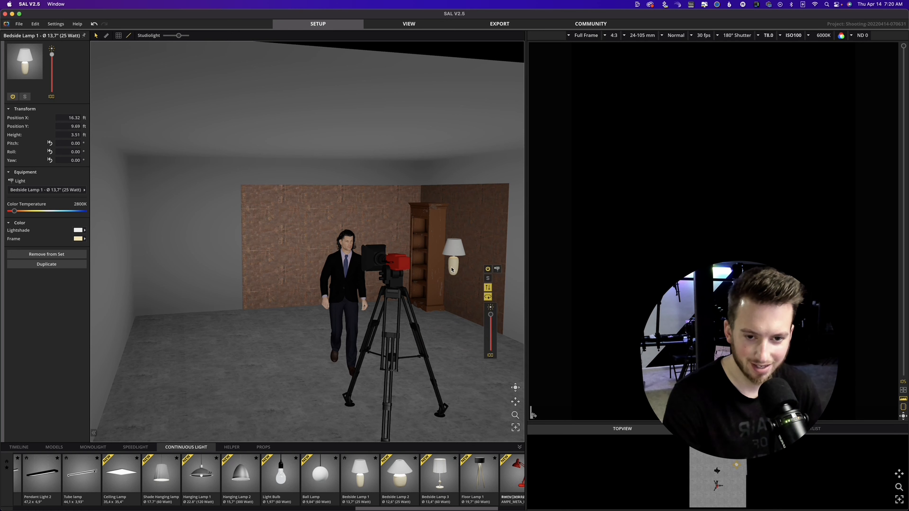
{"action": "left_click_drag", "start_coordinate": [455, 255], "coordinate": [403, 240]}
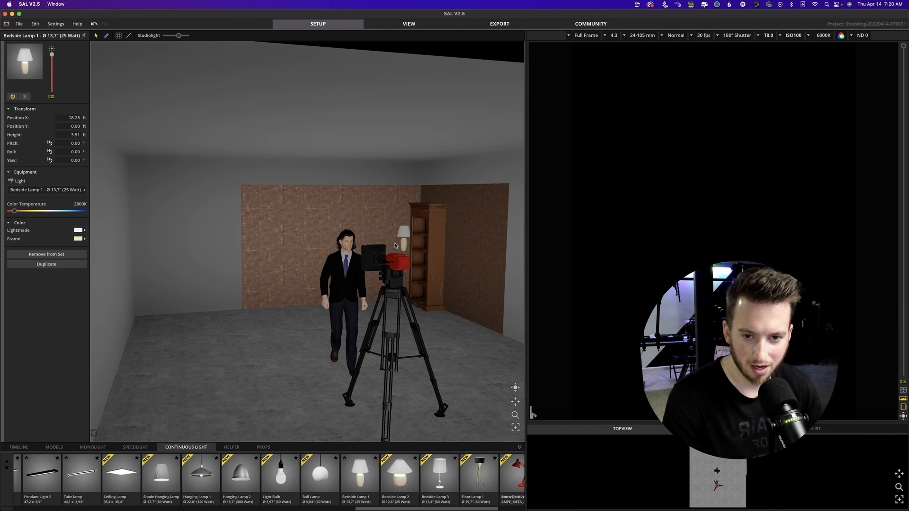
{"action": "left_click_drag", "start_coordinate": [404, 240], "coordinate": [390, 238]}
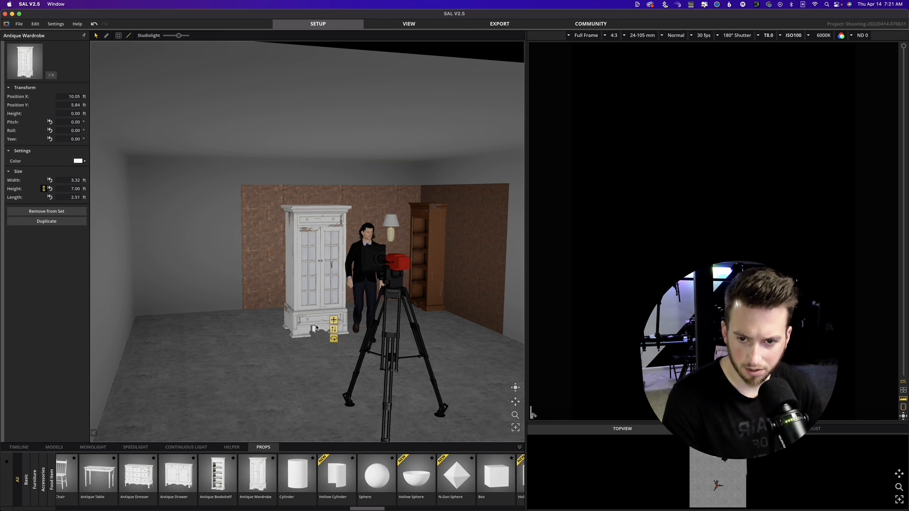
{"action": "left_click_drag", "start_coordinate": [316, 318], "coordinate": [353, 295]}
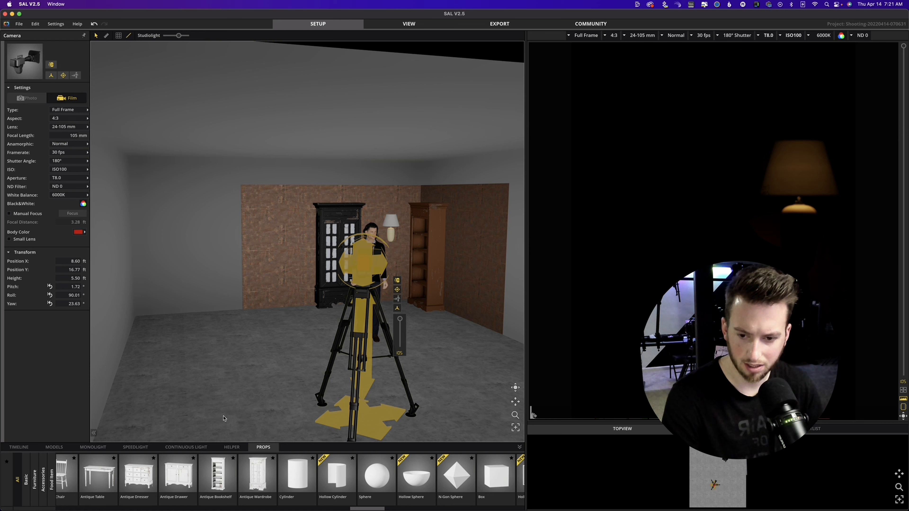
{"action": "left_click", "coordinate": [186, 447]}
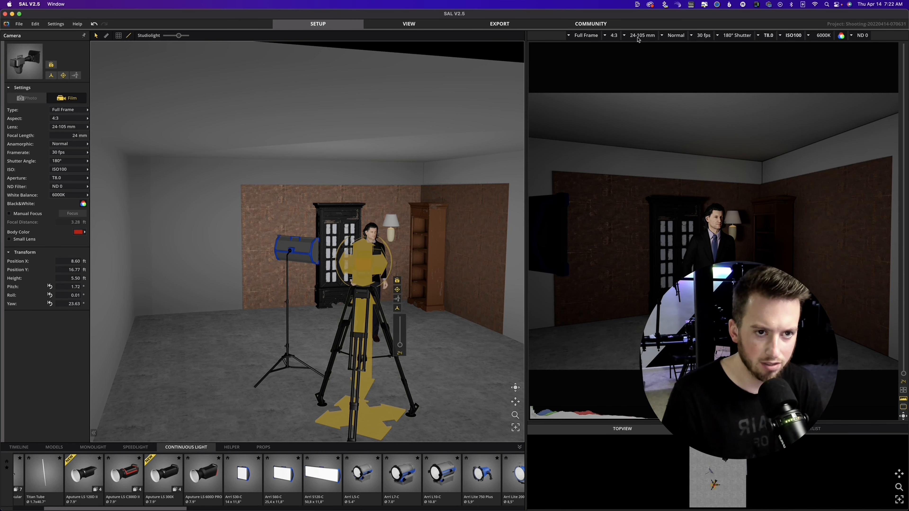
Set the camera to an 85 mm prime lens, 24 fps frame rate and T2.0 aperture.
{"action": "left_click", "coordinate": [614, 36]}
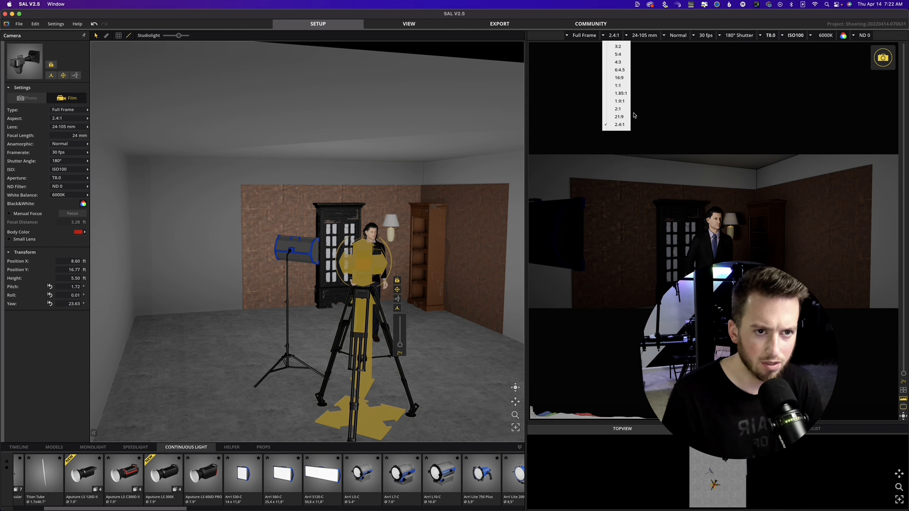
{"action": "left_click", "coordinate": [643, 36]}
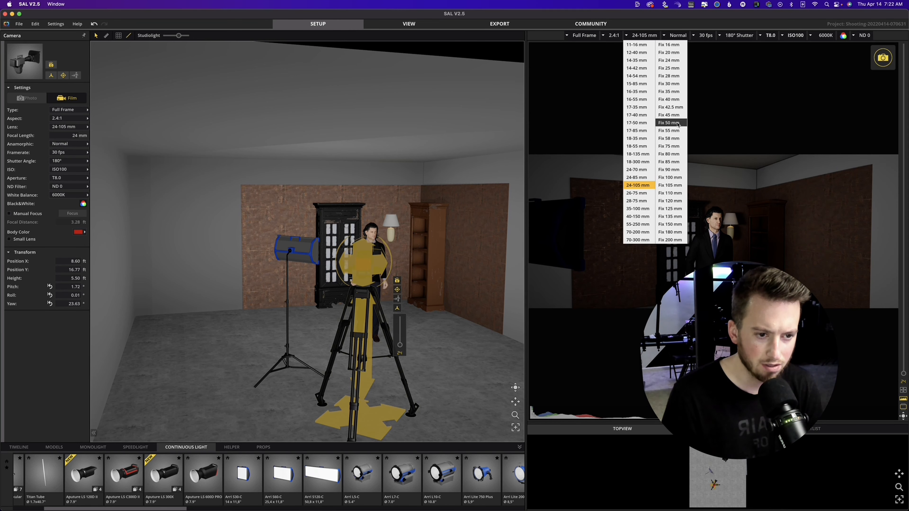
{"action": "left_click", "coordinate": [668, 122]}
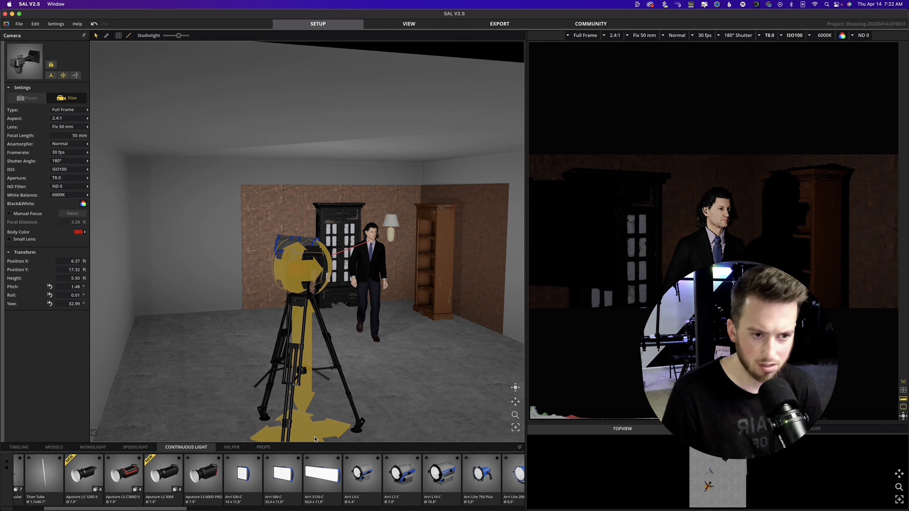
{"action": "left_click", "coordinate": [643, 35]}
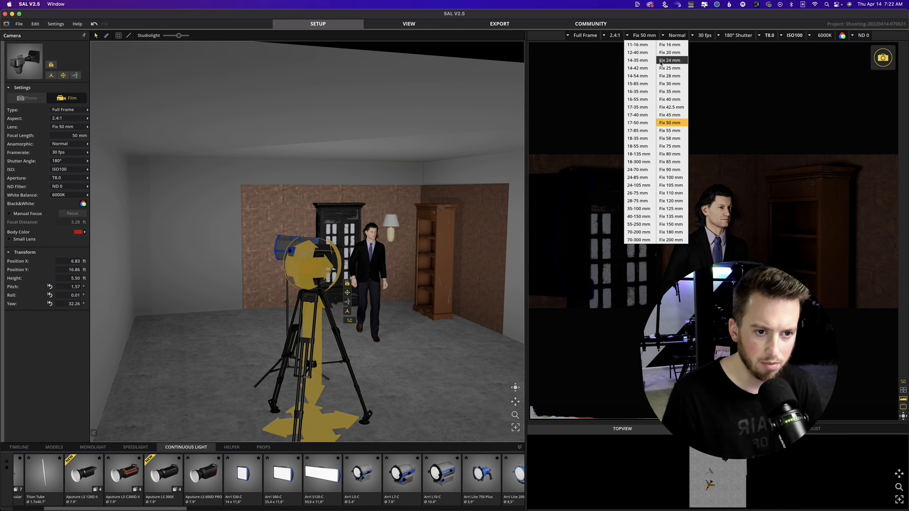
{"action": "left_click", "coordinate": [670, 162]}
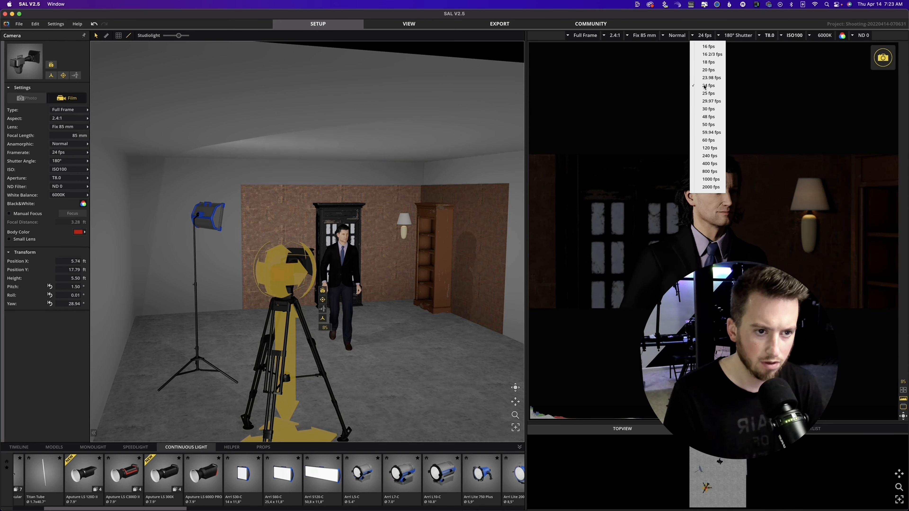
{"action": "left_click", "coordinate": [769, 35]}
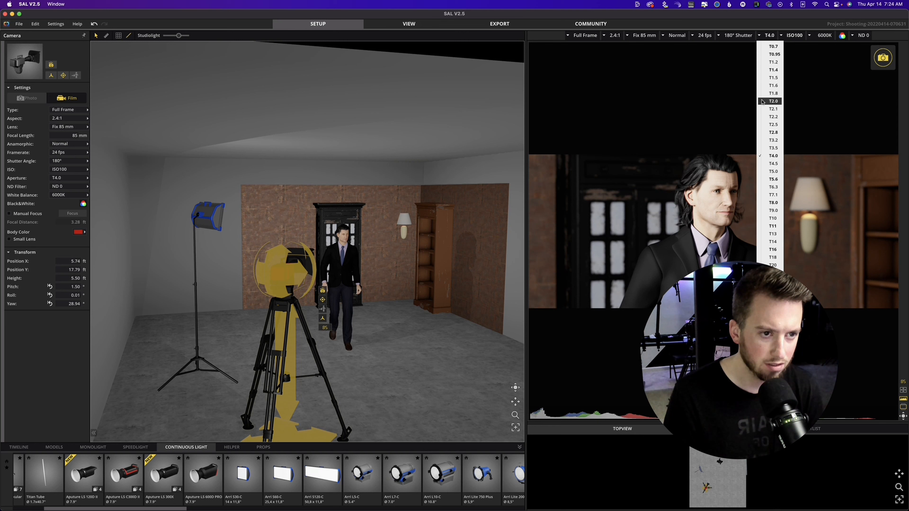
{"action": "left_click", "coordinate": [772, 101]}
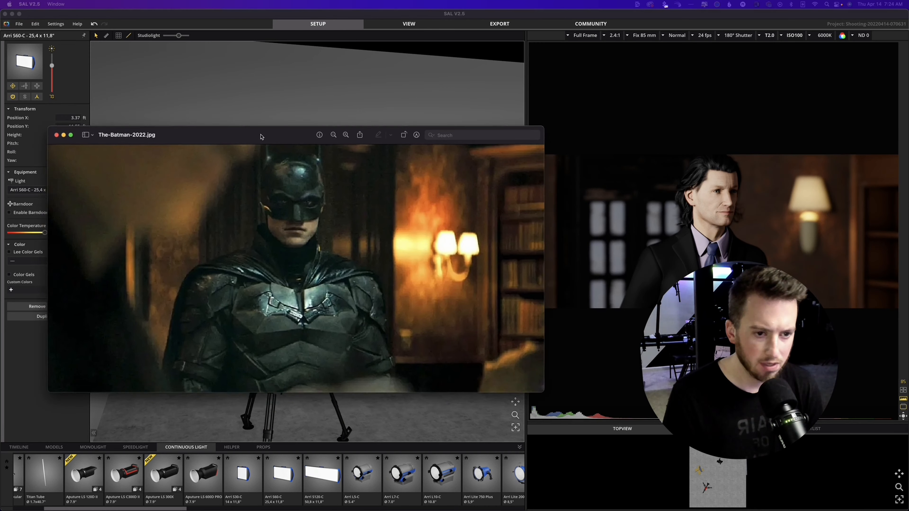
Move the Batman 2022 still higher over the SAL viewport for comparison.
{"action": "left_click_drag", "start_coordinate": [127, 134], "coordinate": [108, 100]}
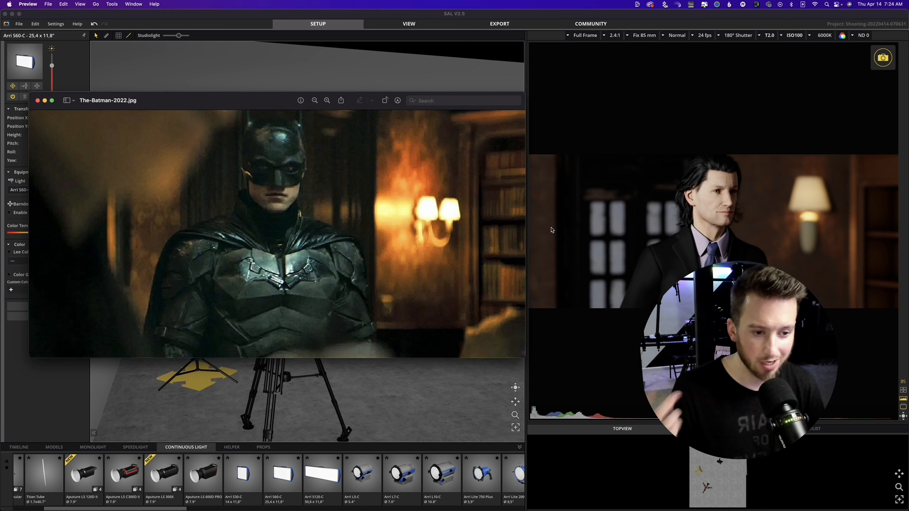
{"action": "mouse_move", "coordinate": [583, 212]}
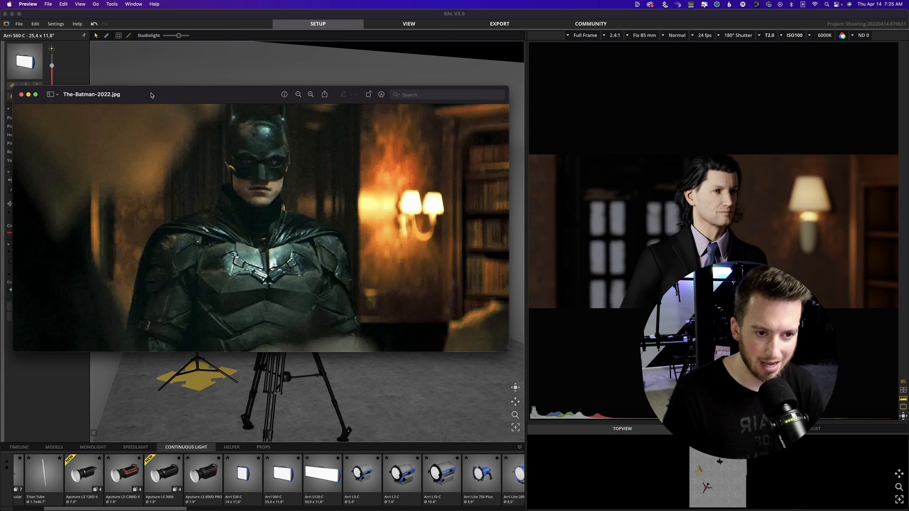
Mark the lit mask, chin and chest emblem on the still, then return to the 3D set.
{"action": "left_click", "coordinate": [53, 446]}
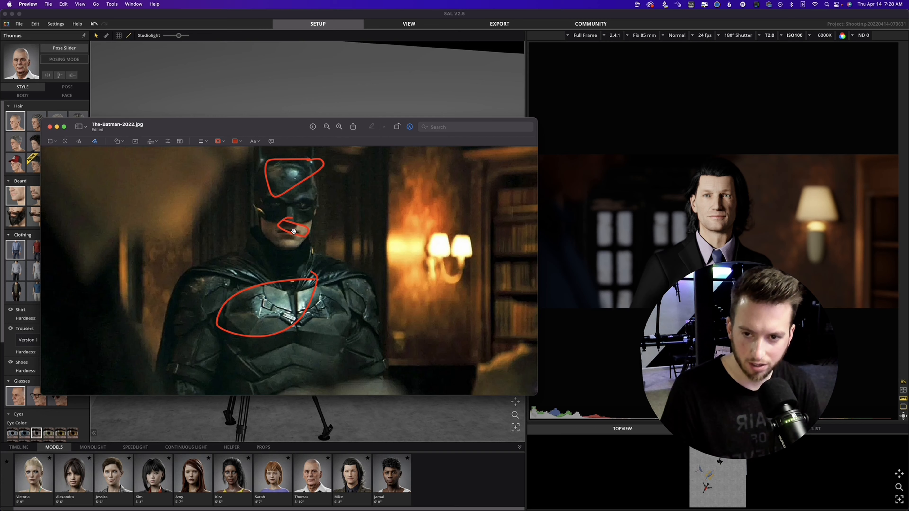
{"action": "left_click", "coordinate": [49, 127]}
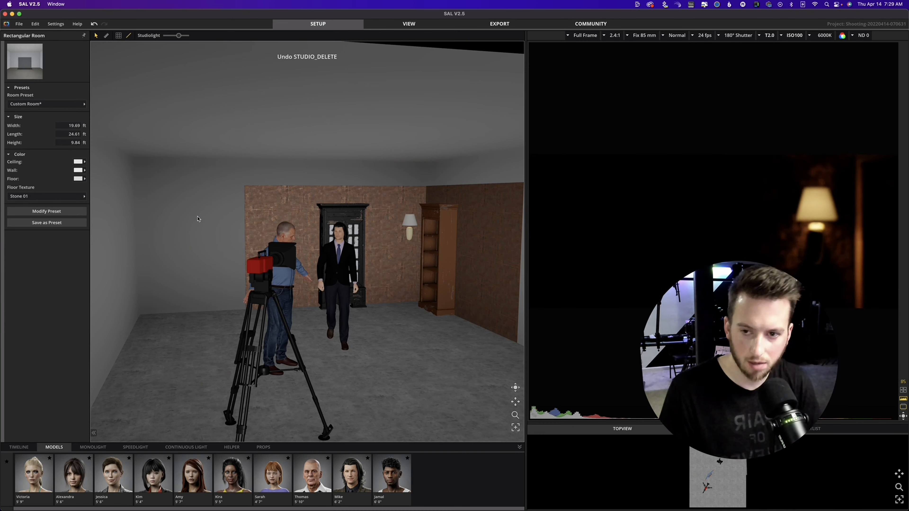
Add a Select 20 LED DMX panel from the continuous lights as the actor's top light.
{"action": "left_click", "coordinate": [186, 446]}
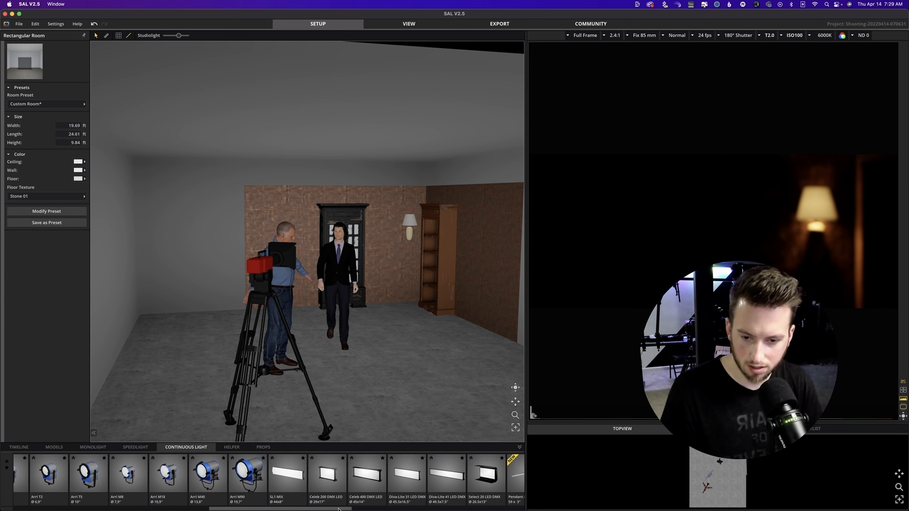
{"action": "scroll", "scroll_direction": "right", "scroll_amount": 3}
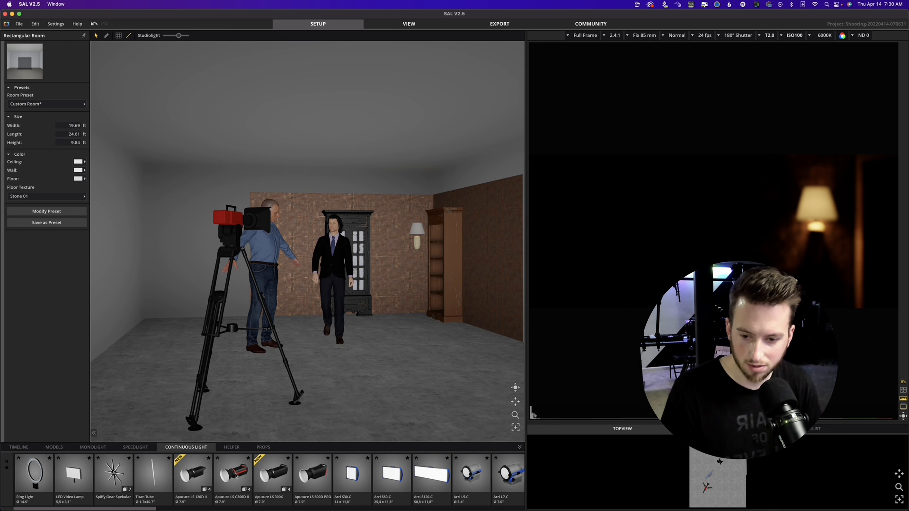
{"action": "left_click", "coordinate": [232, 469]}
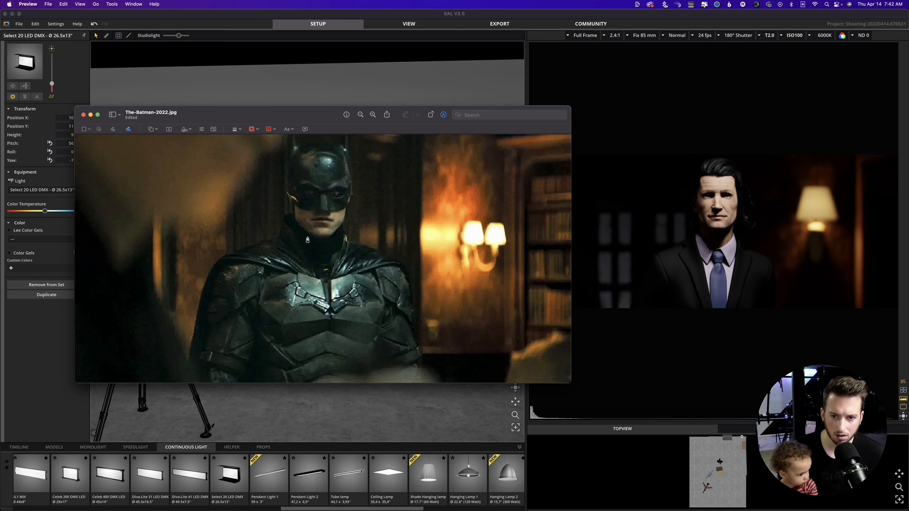
Circle the lit mouth and chin below the mask in red on the still.
{"action": "left_click_drag", "start_coordinate": [313, 210], "coordinate": [333, 210]}
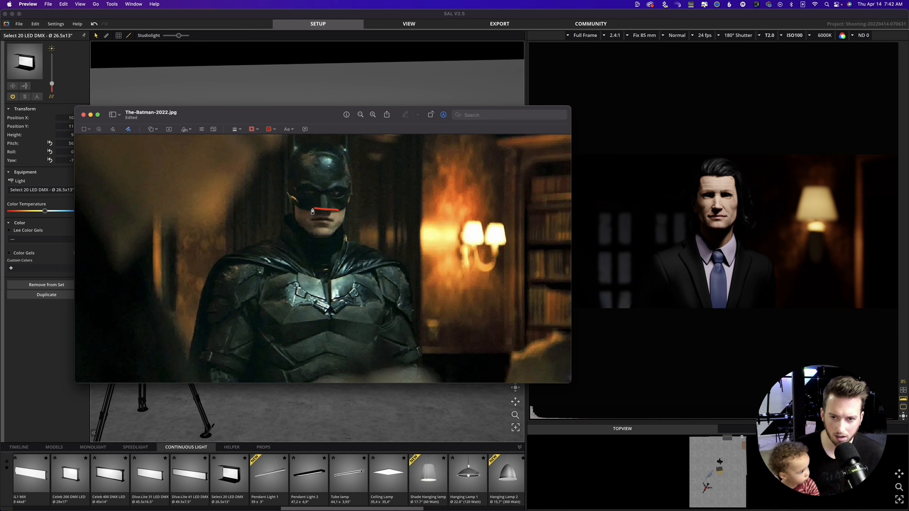
{"action": "left_click_drag", "start_coordinate": [289, 220], "coordinate": [348, 220]}
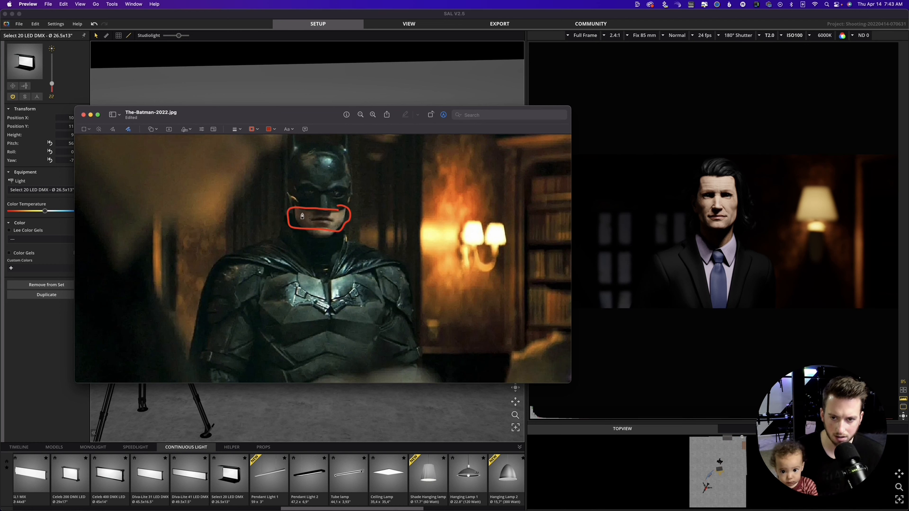
{"action": "mouse_move", "coordinate": [260, 114]}
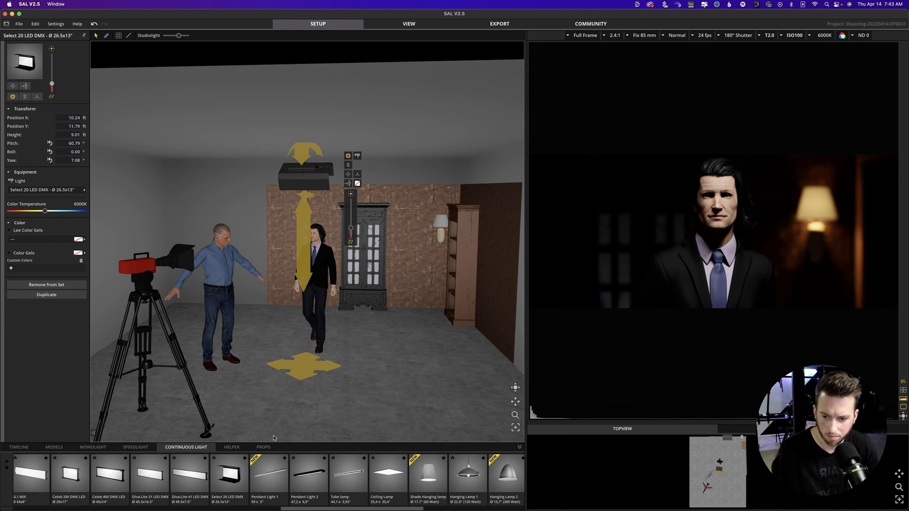
{"action": "scroll", "scroll_direction": "right", "scroll_amount": 3}
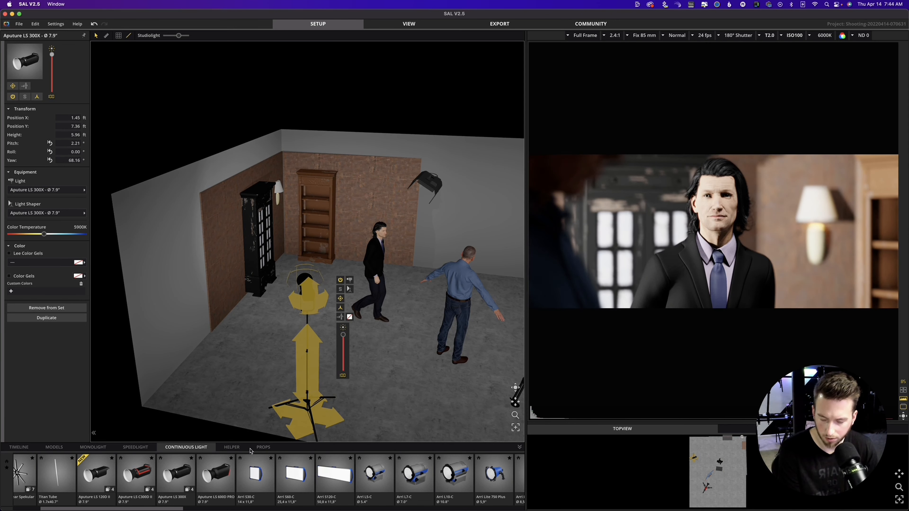
Add a diffusor panel for the Aputure LS 300X and warm its colour temperature to 3800K.
{"action": "left_click", "coordinate": [231, 447]}
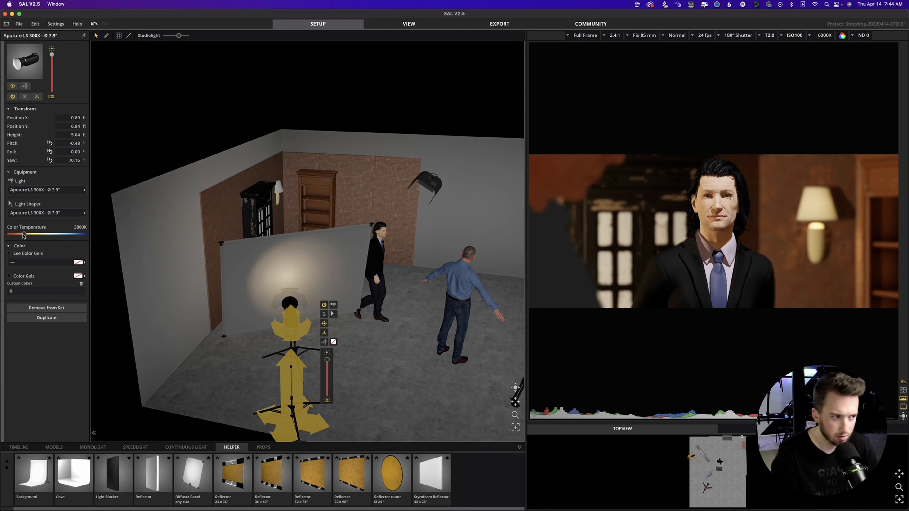
{"action": "left_click_drag", "start_coordinate": [23, 235], "coordinate": [17, 234]}
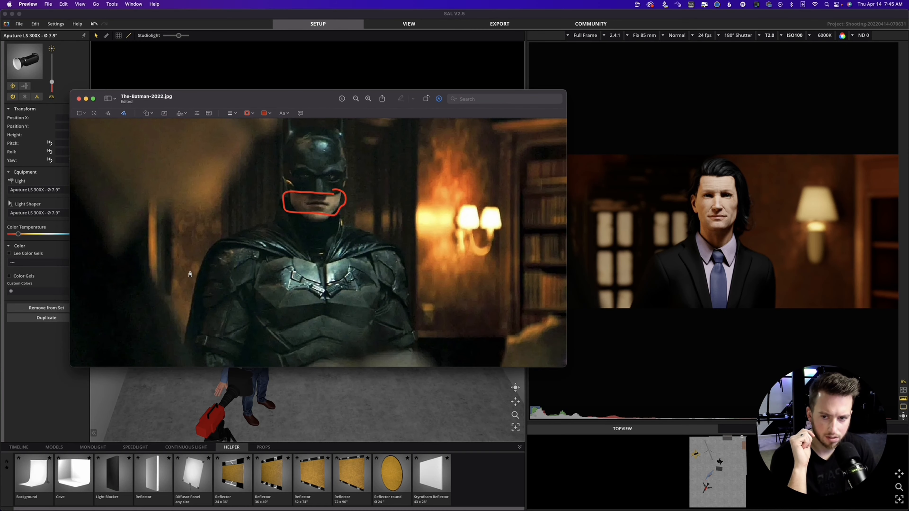
{"action": "mouse_move", "coordinate": [310, 99]}
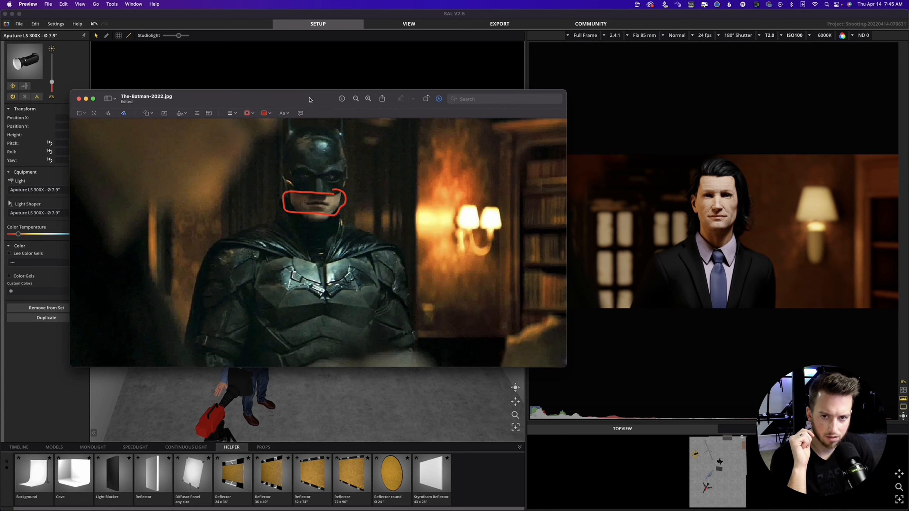
{"action": "left_click", "coordinate": [80, 98]}
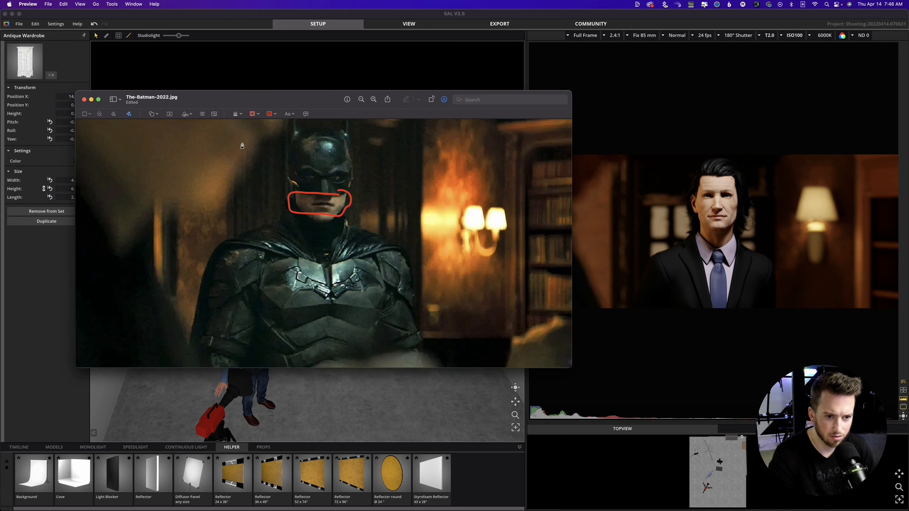
{"action": "mouse_move", "coordinate": [424, 76]}
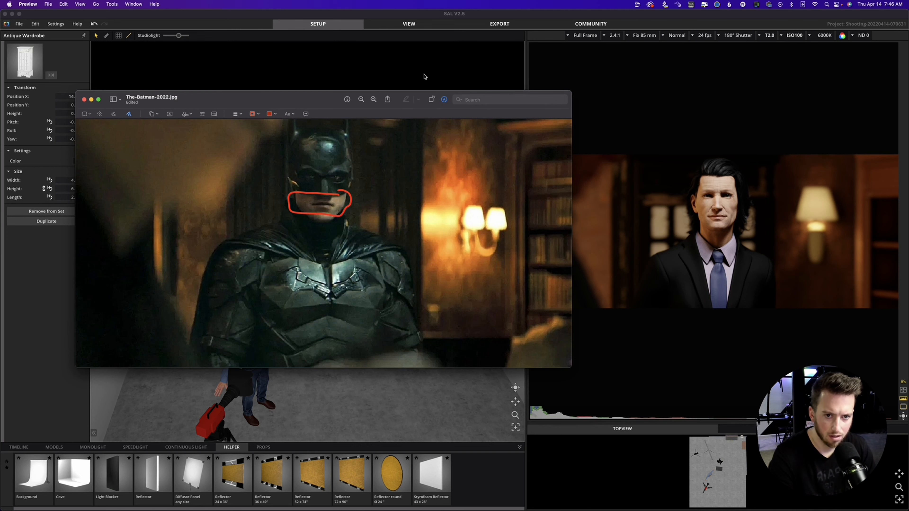
{"action": "left_click", "coordinate": [83, 99]}
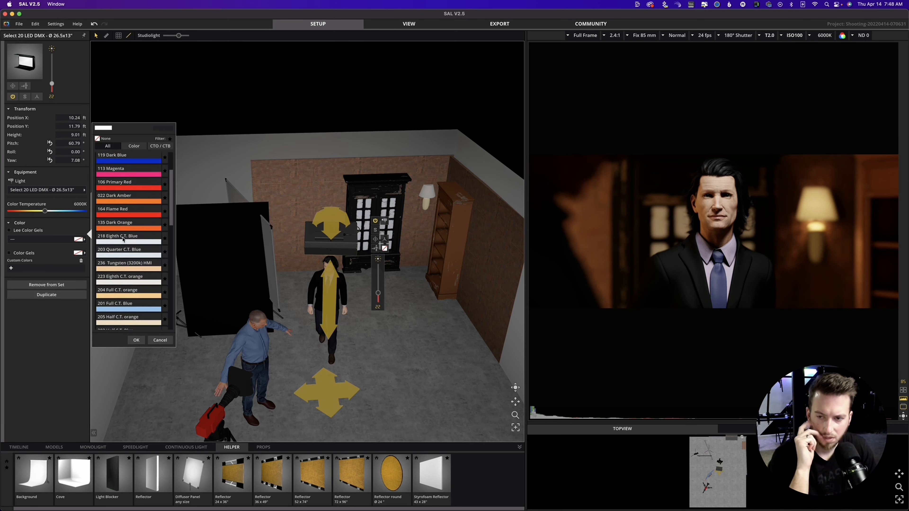
Set the Select 20 LED DMX's custom colour gel to a muted teal blue.
{"action": "scroll", "scroll_direction": "down", "scroll_amount": 3}
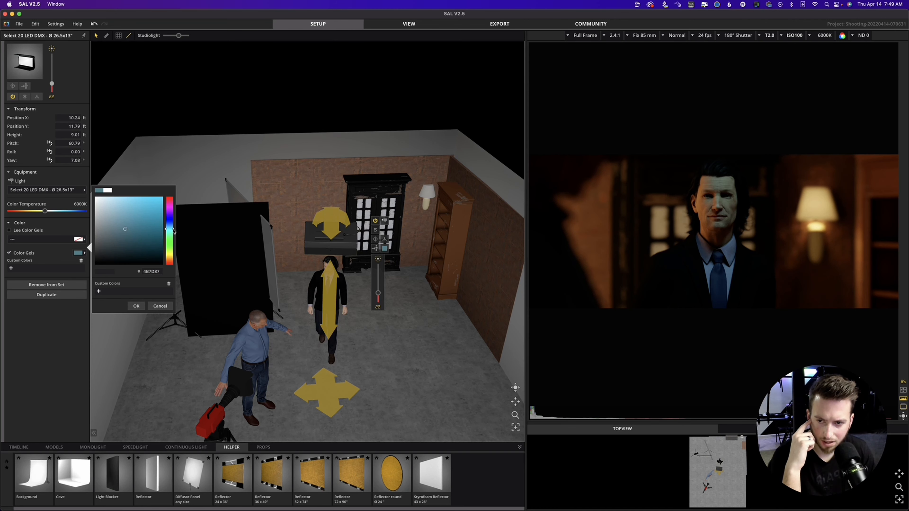
{"action": "left_click", "coordinate": [136, 305]}
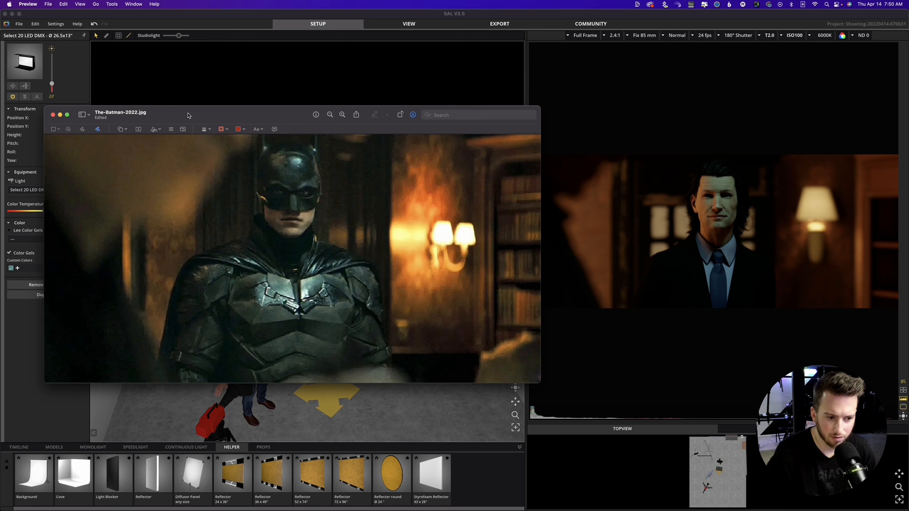
Add an LED Video Lamp from the Continuous Light library and stand it in front of the actor.
{"action": "left_click", "coordinate": [52, 114]}
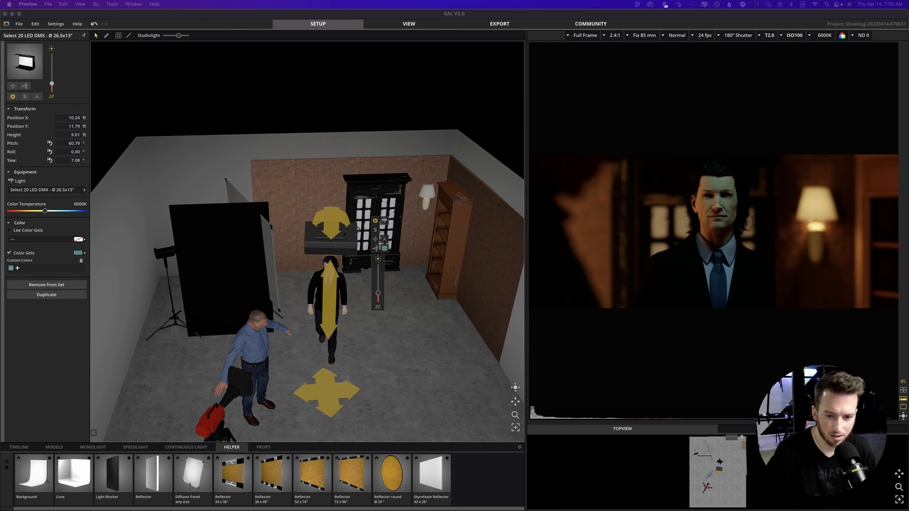
{"action": "left_click", "coordinate": [186, 447]}
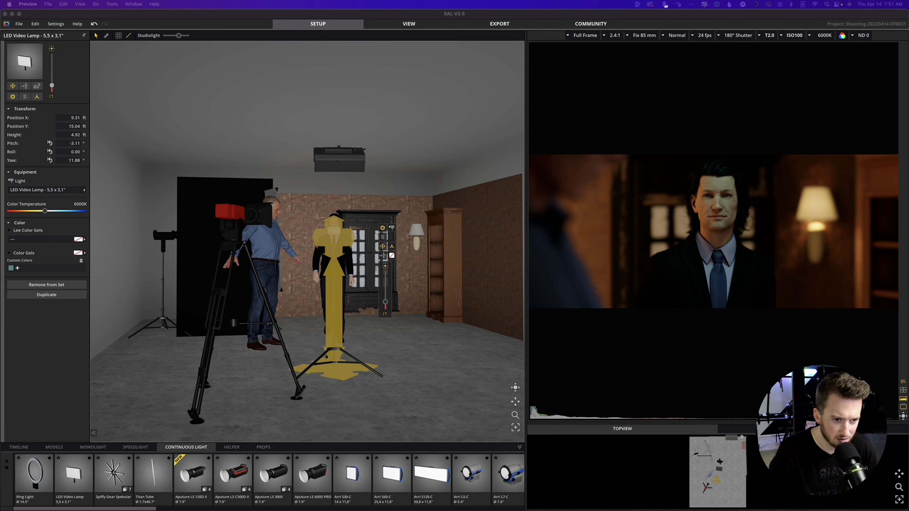
{"action": "left_click_drag", "start_coordinate": [338, 243], "coordinate": [335, 231]}
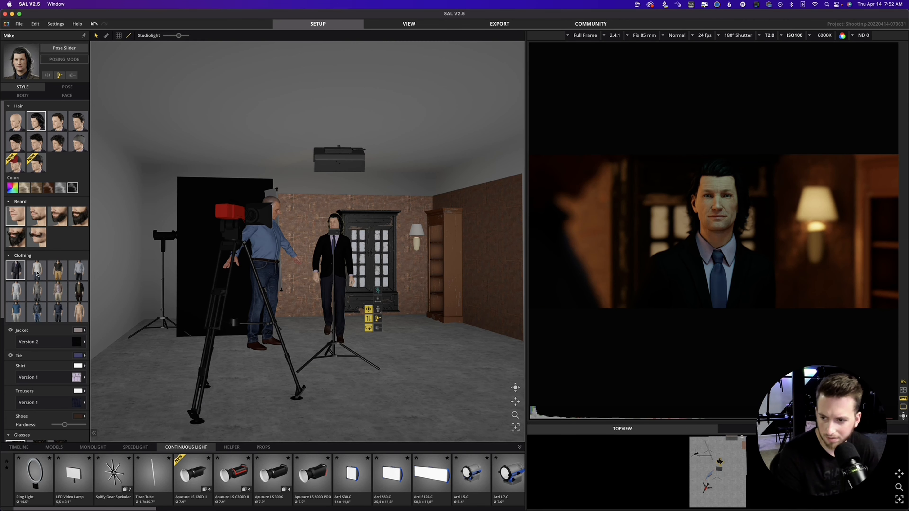
{"action": "left_click", "coordinate": [36, 306]}
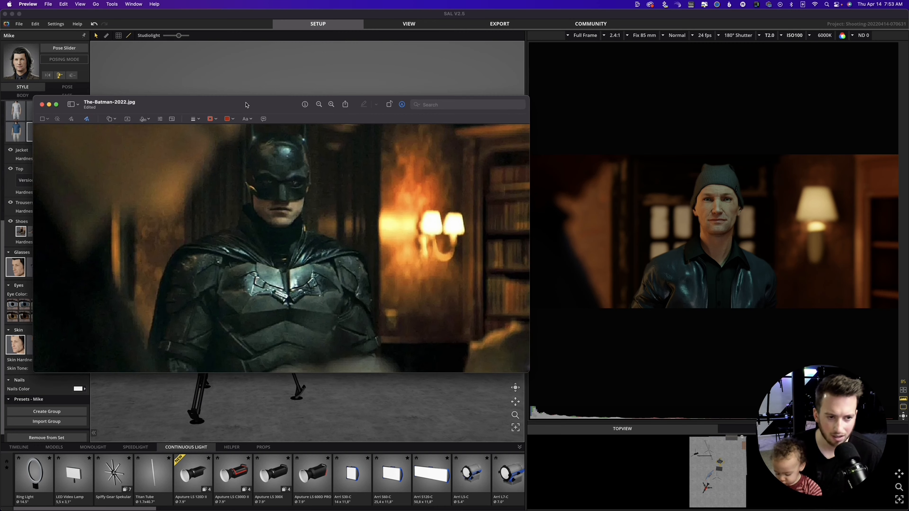
{"action": "left_click", "coordinate": [42, 104]}
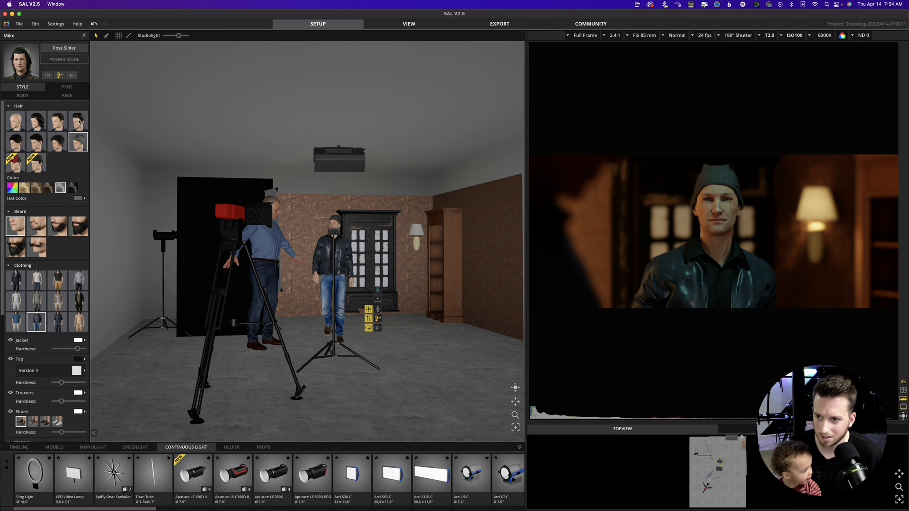
{"action": "left_click", "coordinate": [78, 121]}
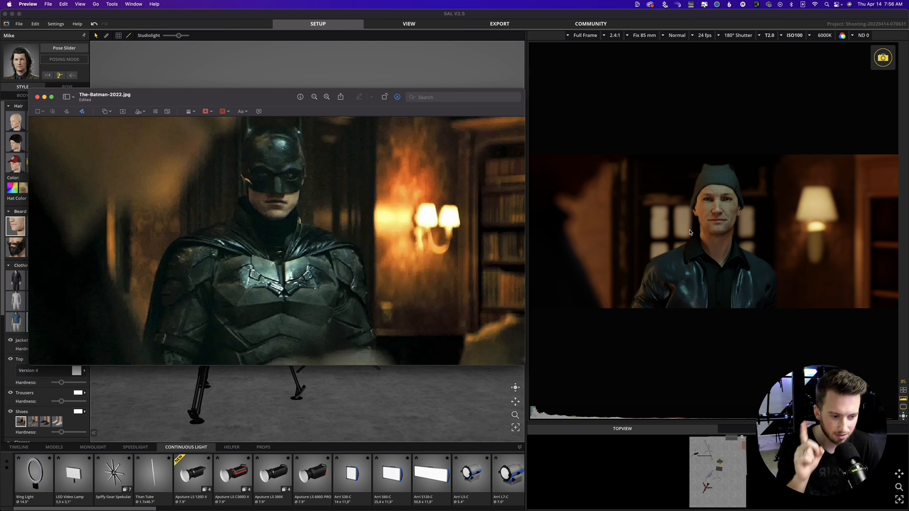
{"action": "mouse_move", "coordinate": [730, 124]}
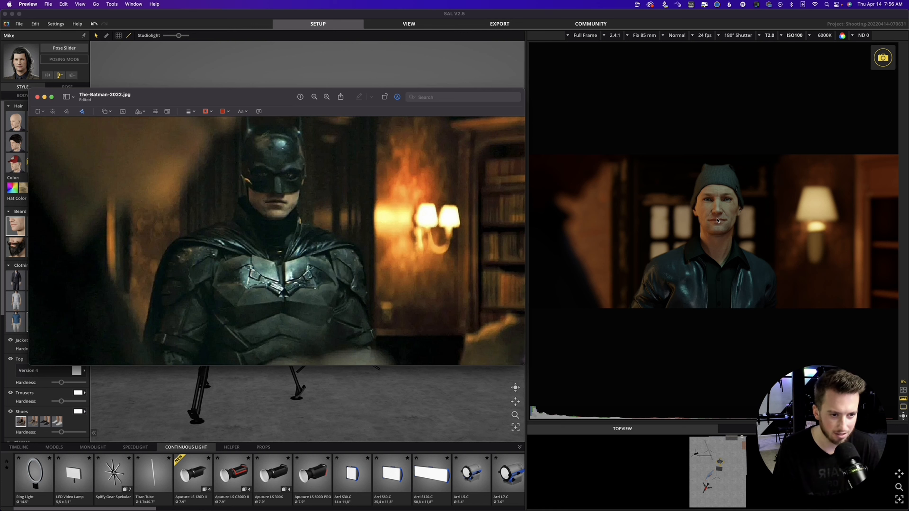
{"action": "mouse_move", "coordinate": [289, 203]}
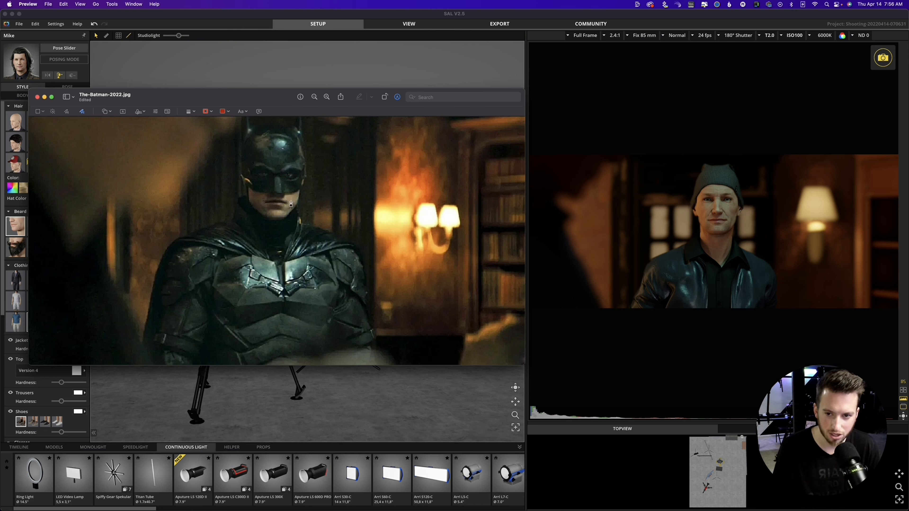
{"action": "mouse_move", "coordinate": [717, 219]}
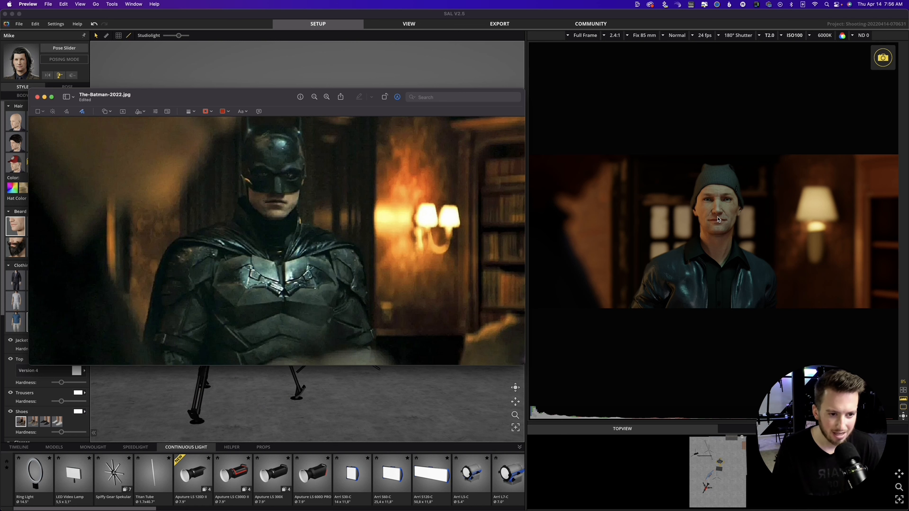
{"action": "mouse_move", "coordinate": [672, 238]}
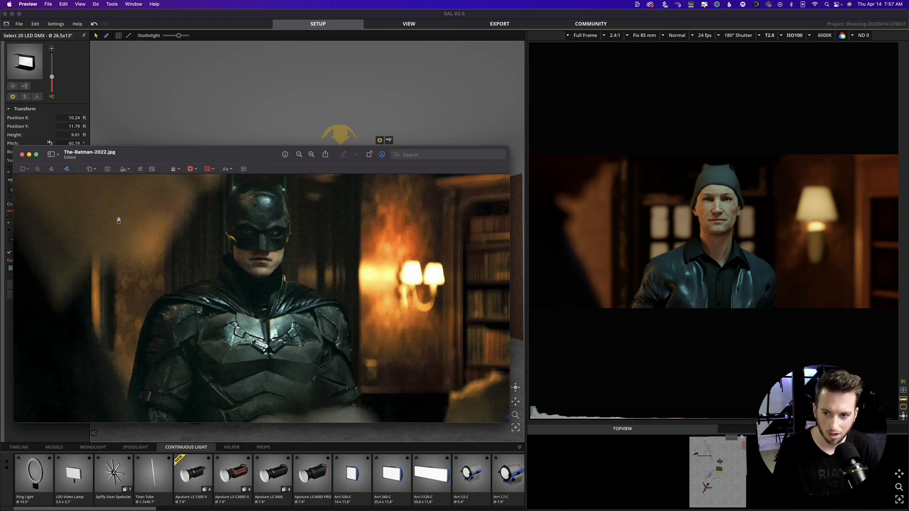
{"action": "mouse_move", "coordinate": [323, 232]}
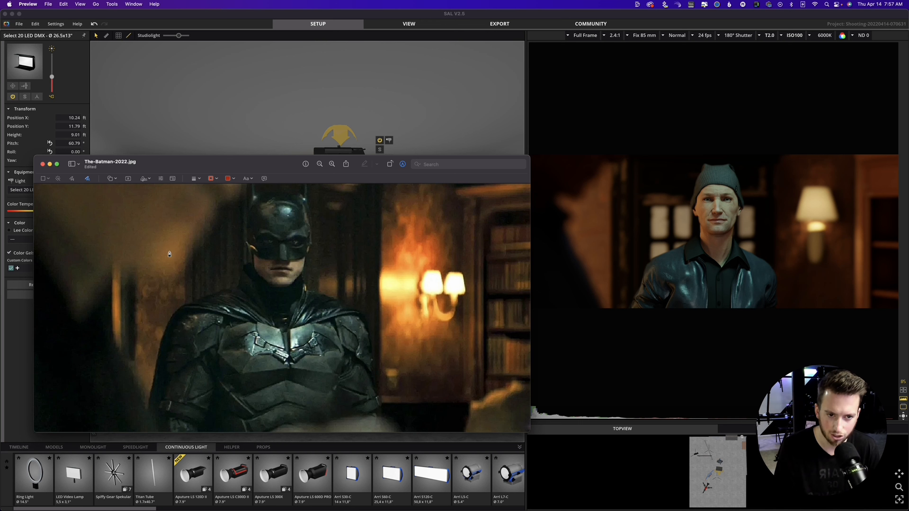
{"action": "mouse_move", "coordinate": [262, 250]}
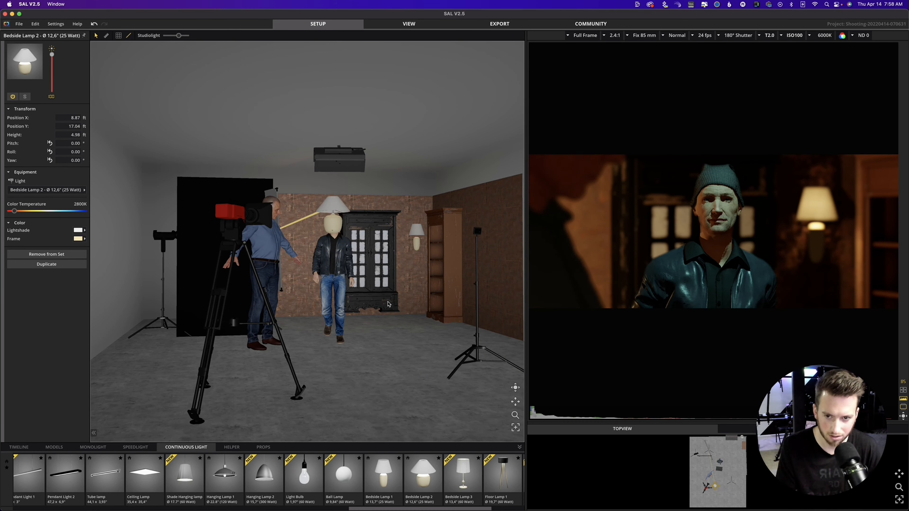
Orbit the set to a new angle and select the Arri S120-C panel light.
{"action": "left_click_drag", "start_coordinate": [330, 206], "coordinate": [313, 260]}
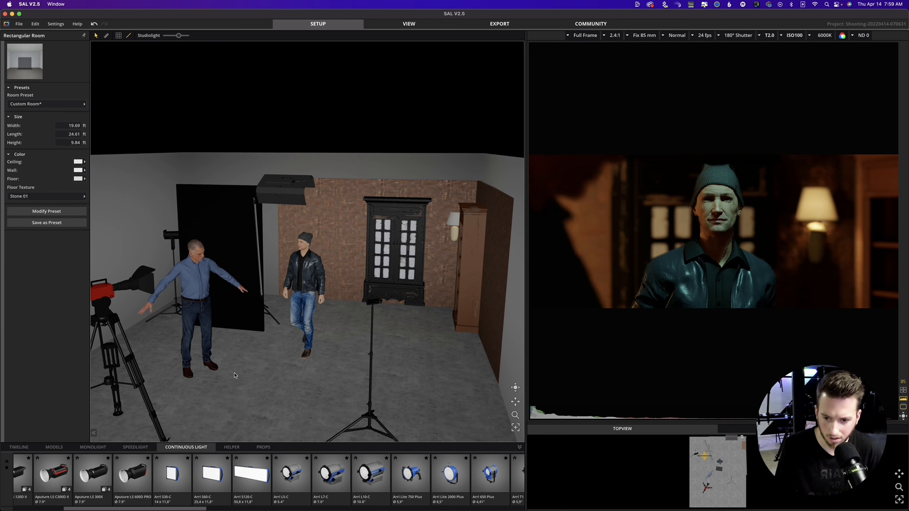
{"action": "left_click", "coordinate": [221, 304]}
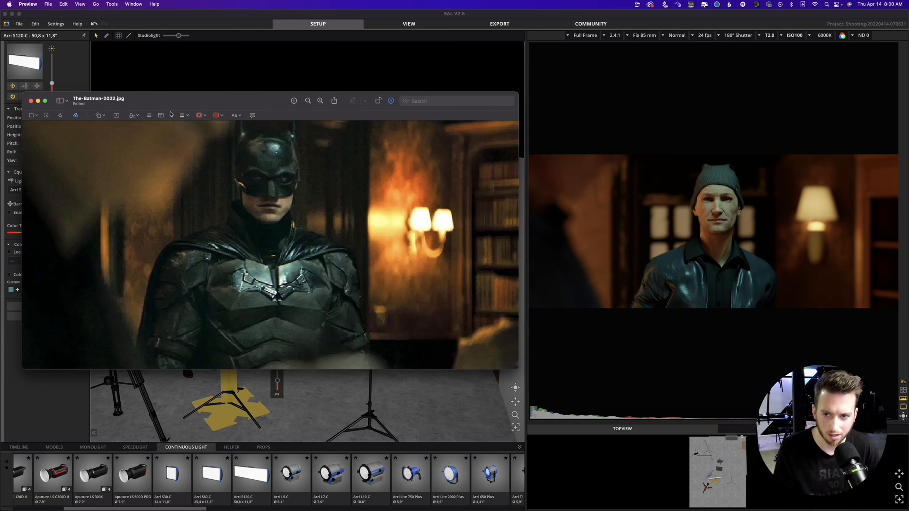
{"action": "mouse_move", "coordinate": [155, 204]}
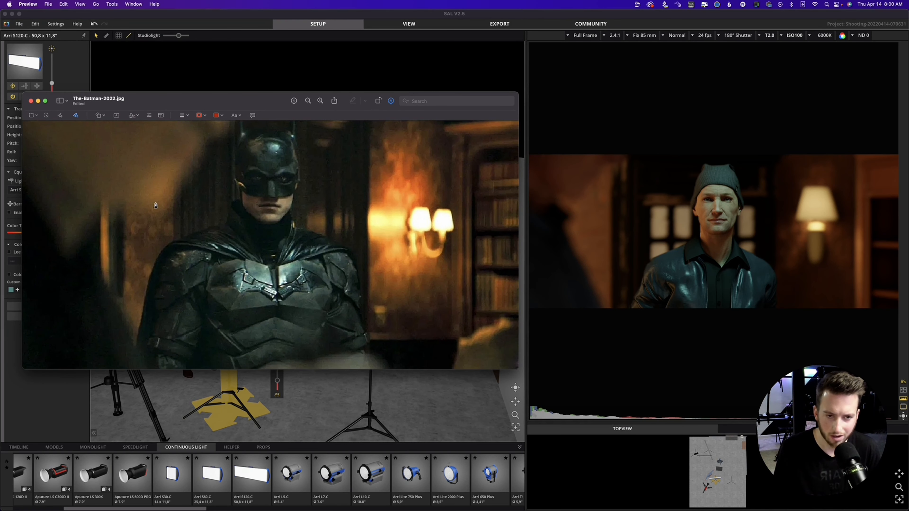
{"action": "mouse_move", "coordinate": [210, 234]}
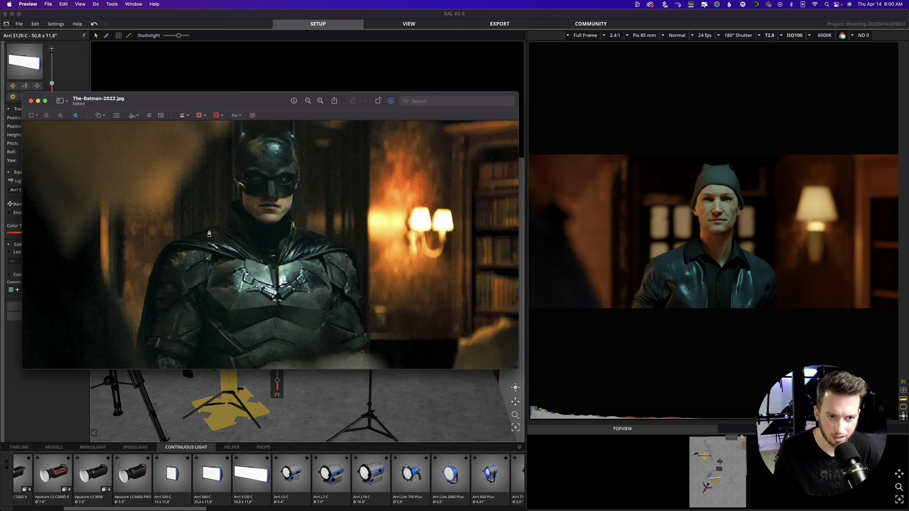
{"action": "mouse_move", "coordinate": [138, 167]}
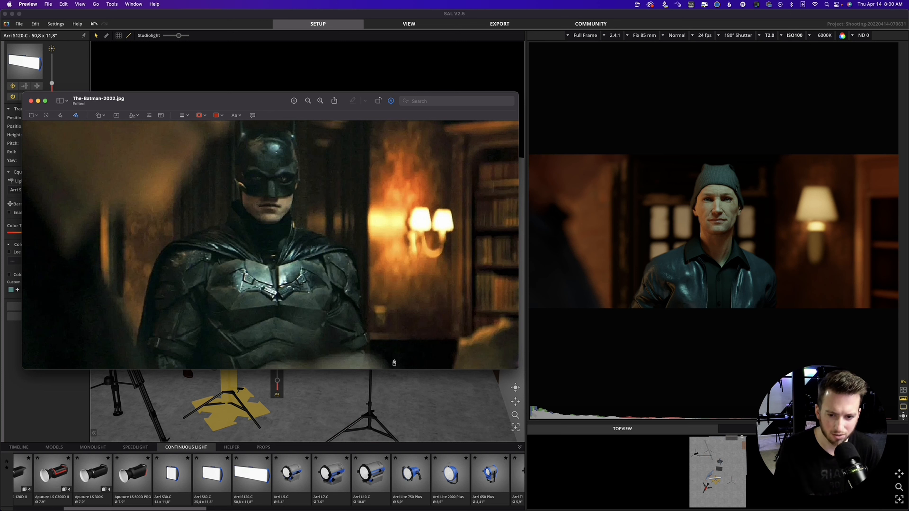
{"action": "mouse_move", "coordinate": [152, 186]}
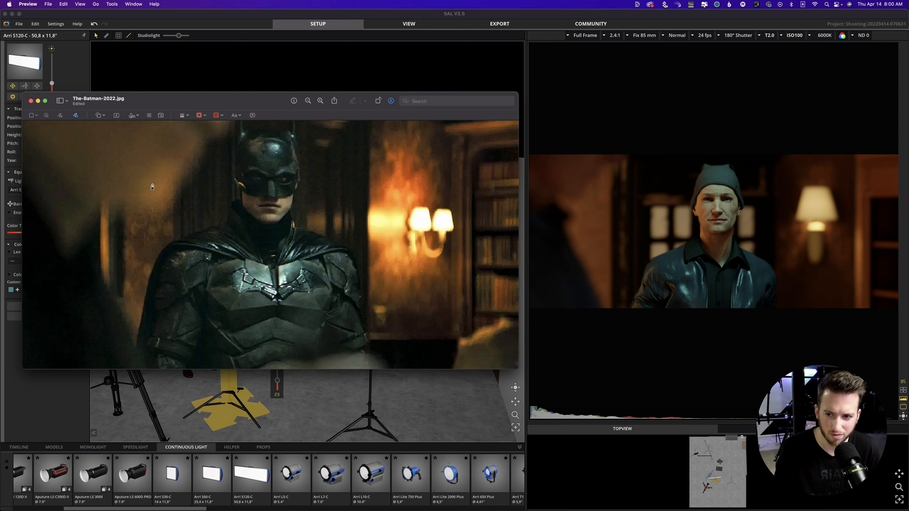
Move the Batman reference still around beside the render to compare the lighting.
{"action": "left_click_drag", "start_coordinate": [98, 98], "coordinate": [98, 86]}
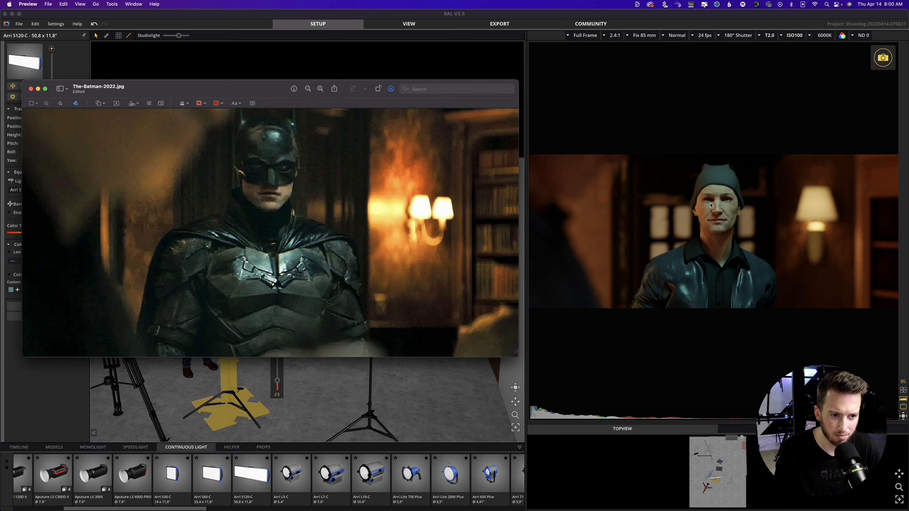
{"action": "mouse_move", "coordinate": [699, 203]}
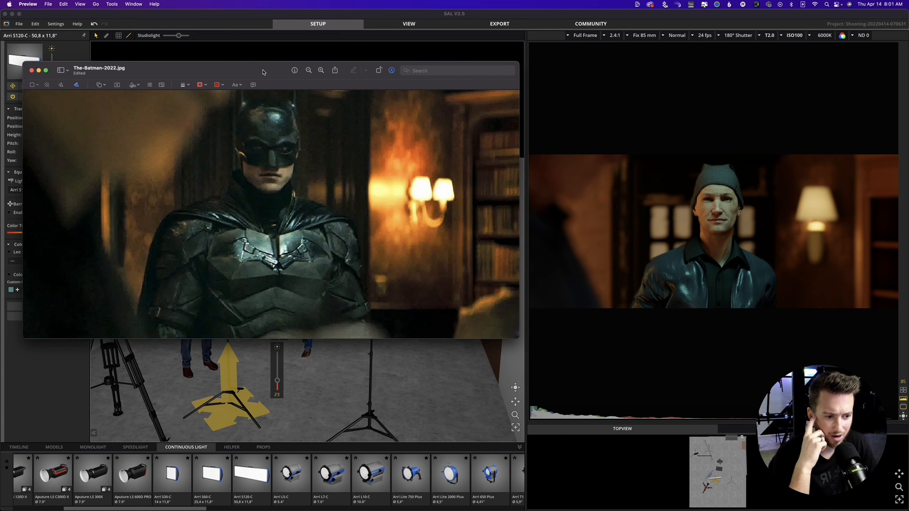
{"action": "left_click_drag", "start_coordinate": [263, 70], "coordinate": [258, 76]}
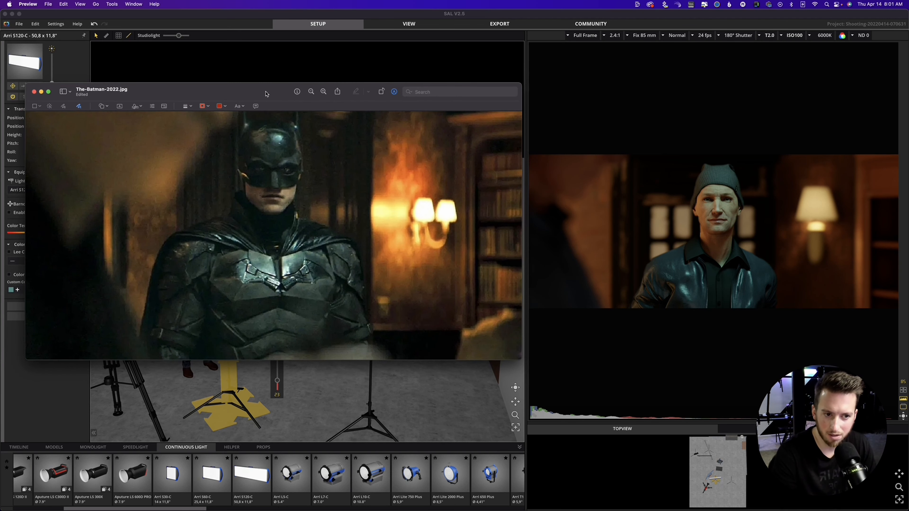
{"action": "left_click_drag", "start_coordinate": [266, 94], "coordinate": [263, 109]}
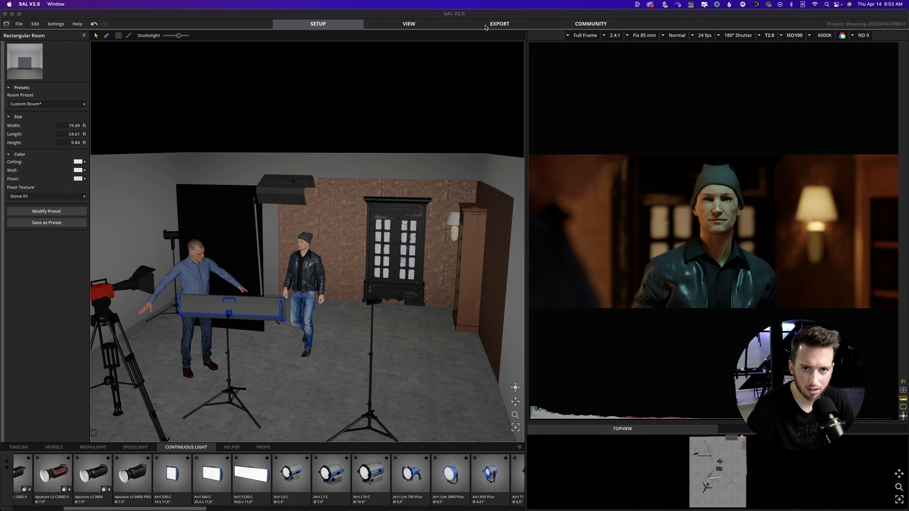
Go to Export and keep the lighting changes as a New Snap for the diagram sheet.
{"action": "left_click", "coordinate": [499, 24]}
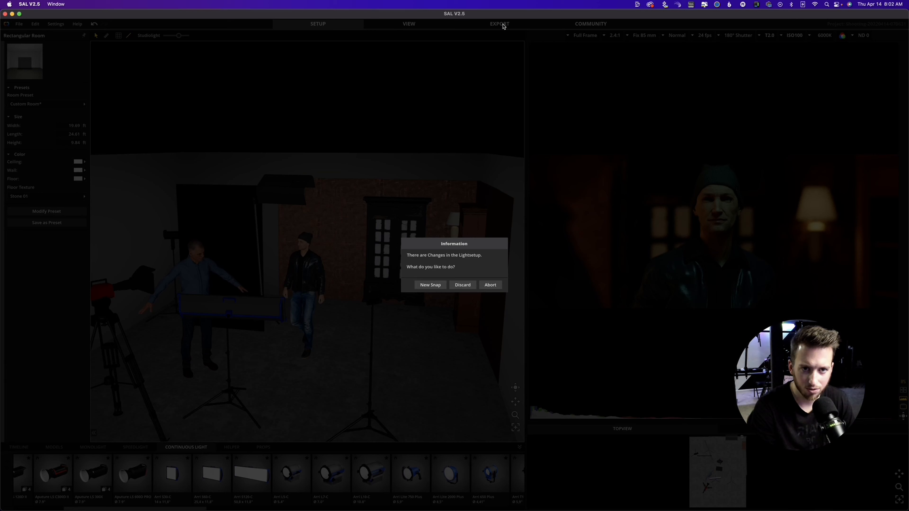
{"action": "left_click", "coordinate": [461, 284]}
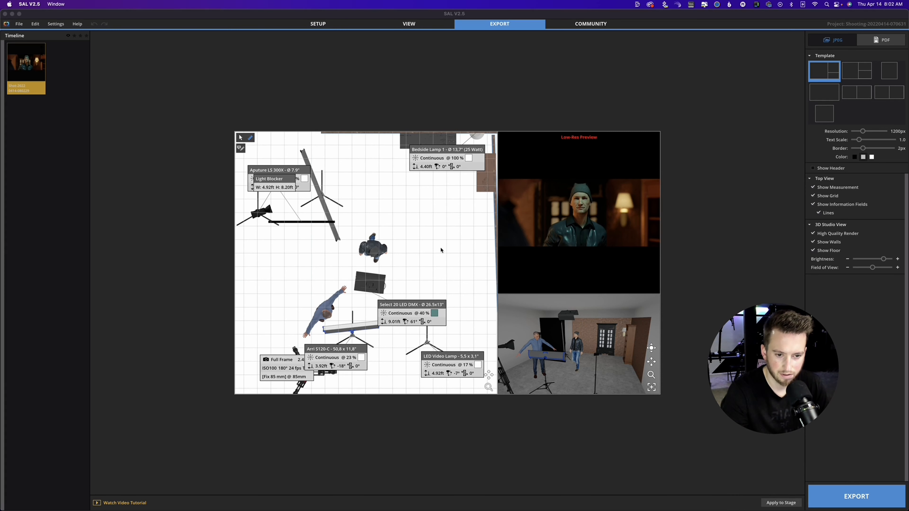
{"action": "mouse_move", "coordinate": [545, 297]}
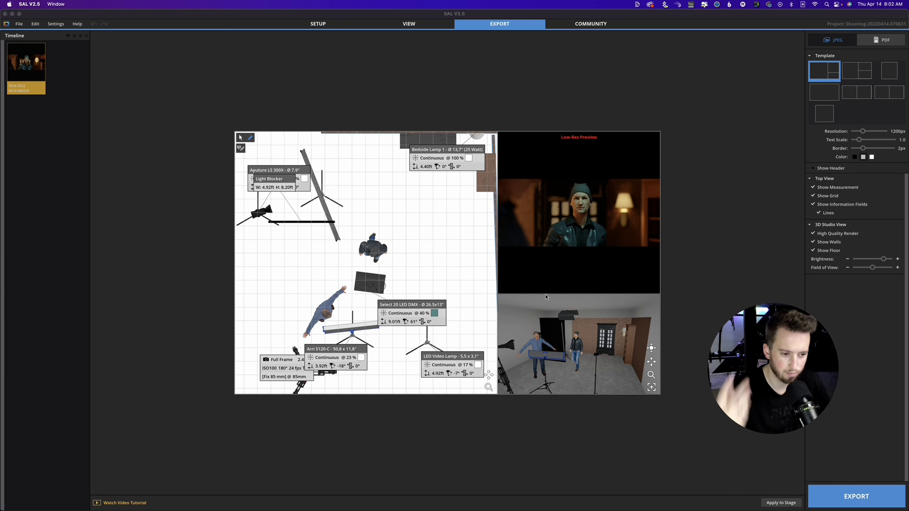
{"action": "mouse_move", "coordinate": [557, 290]}
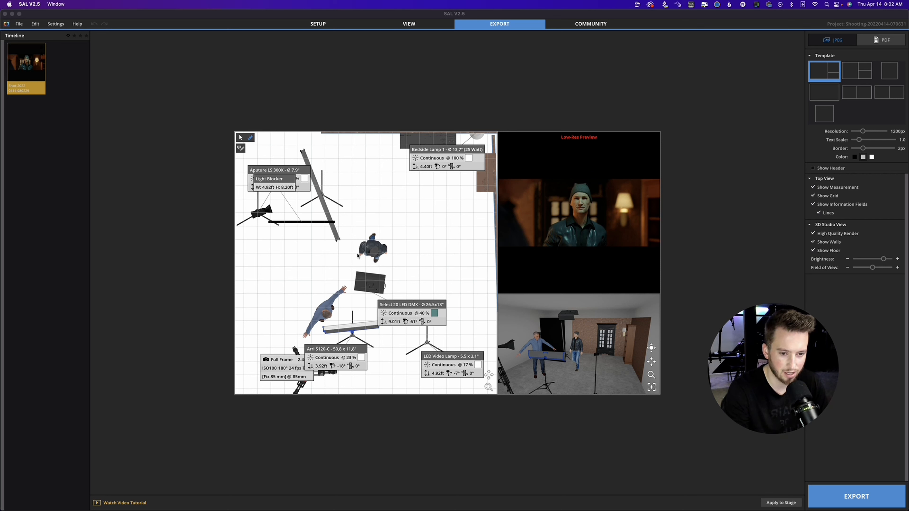
{"action": "mouse_move", "coordinate": [651, 350]}
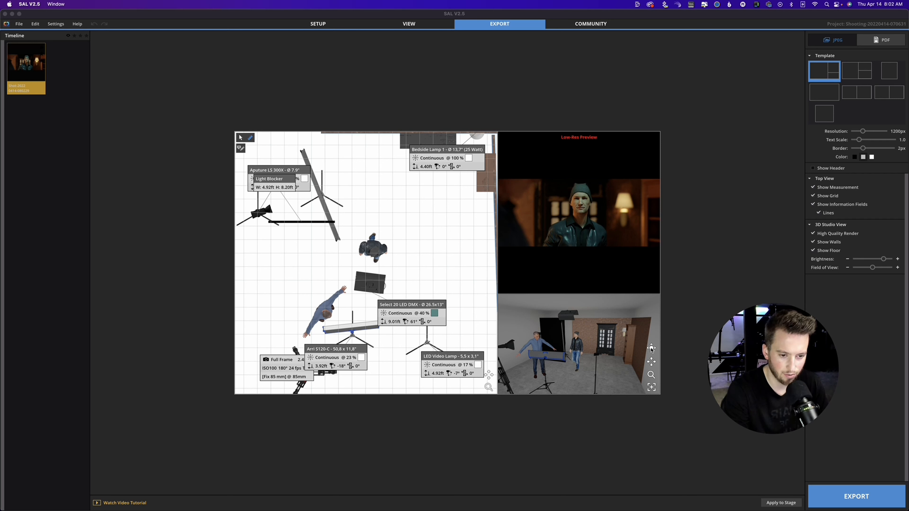